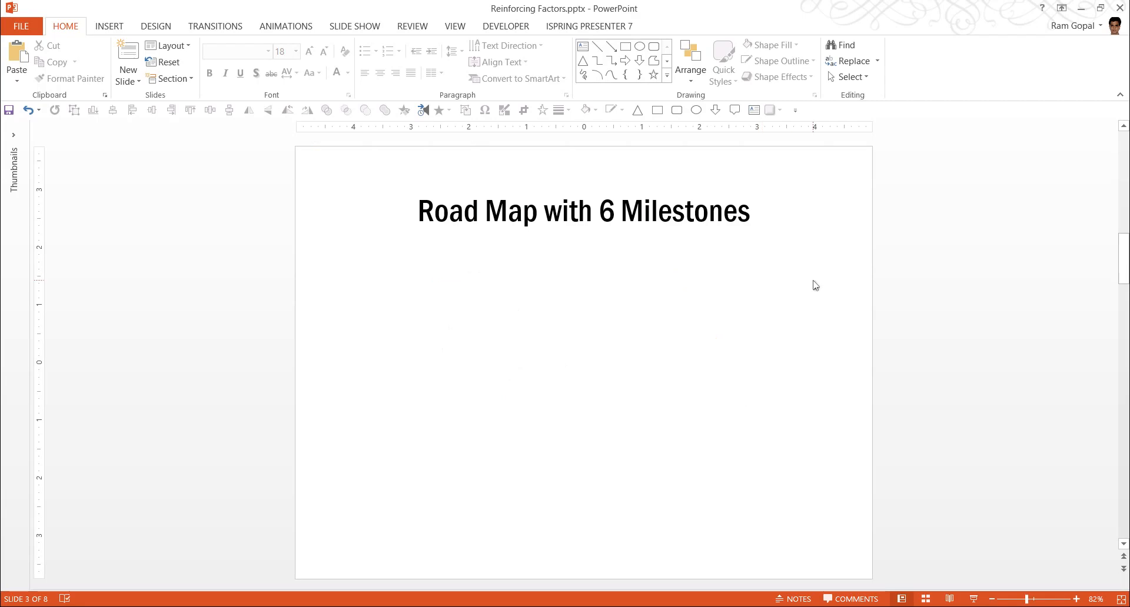
# - Draw a Block Arc half-ring on the slide below the title, toward the left
pyautogui.click(666, 83)
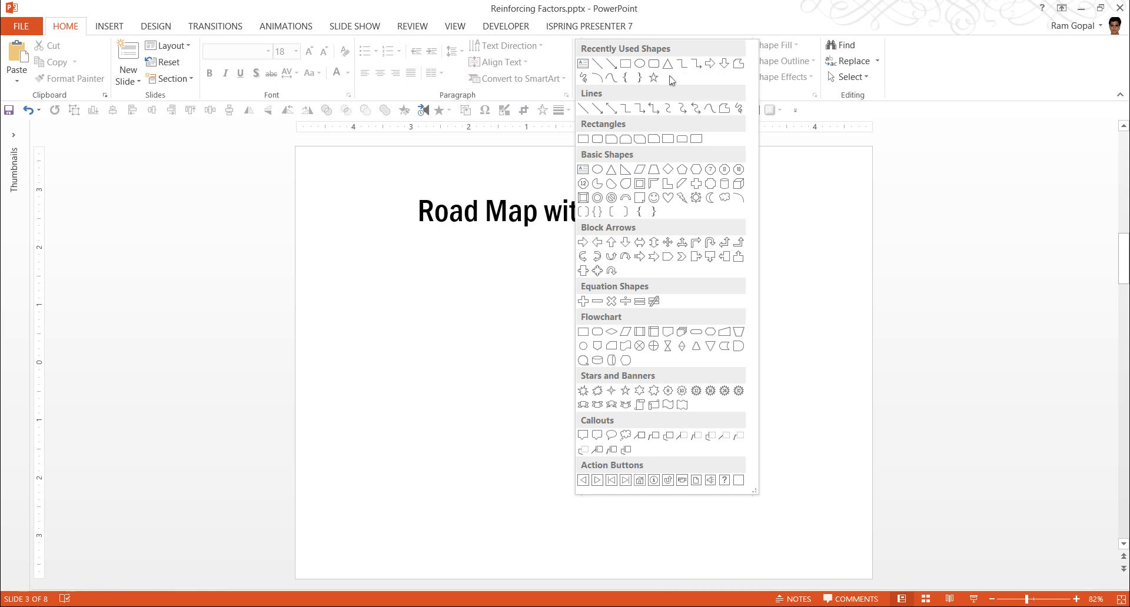
pyautogui.moveTo(625, 198)
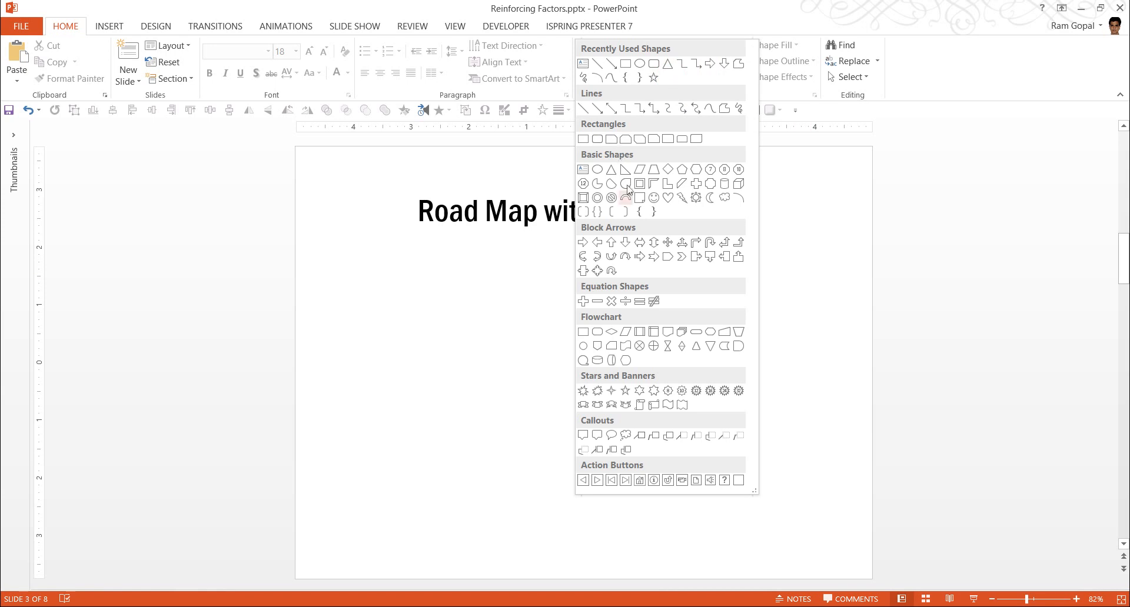
pyautogui.moveTo(626, 198)
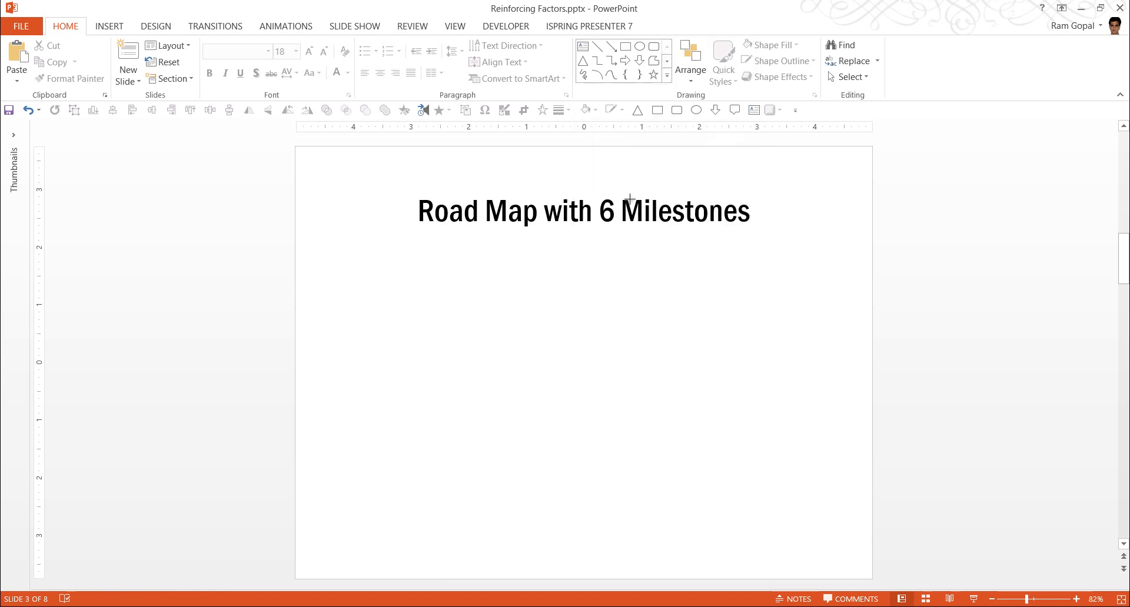
pyautogui.click(624, 45)
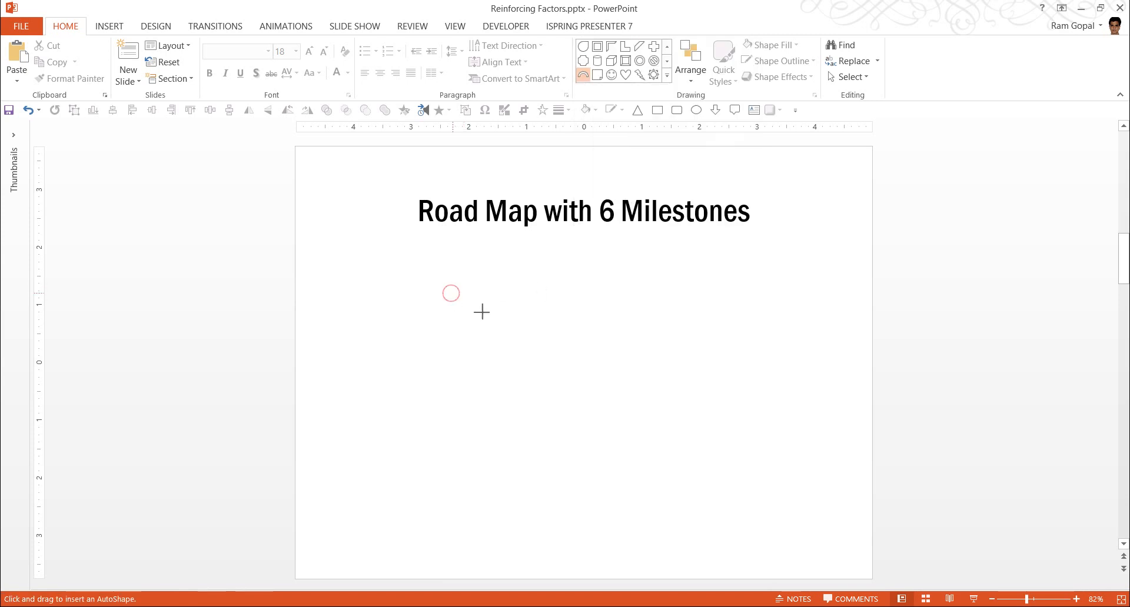
pyautogui.moveTo(449, 293); pyautogui.dragTo(577, 416)
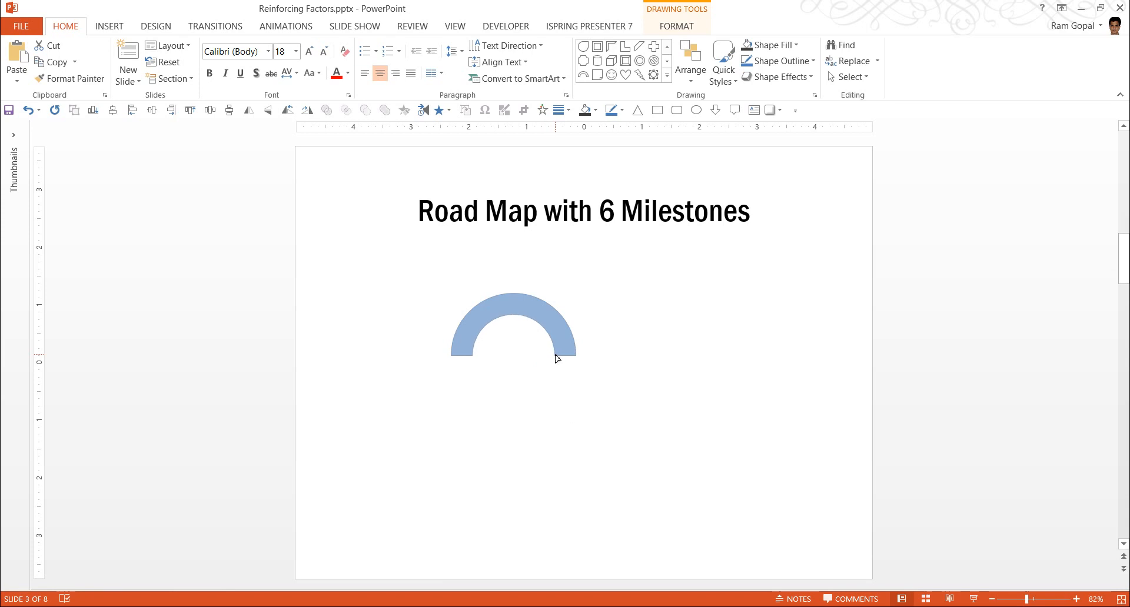
# - Reshape the arc into a thinner, smaller three-quarter ring open at its lower left
pyautogui.click(513, 324)
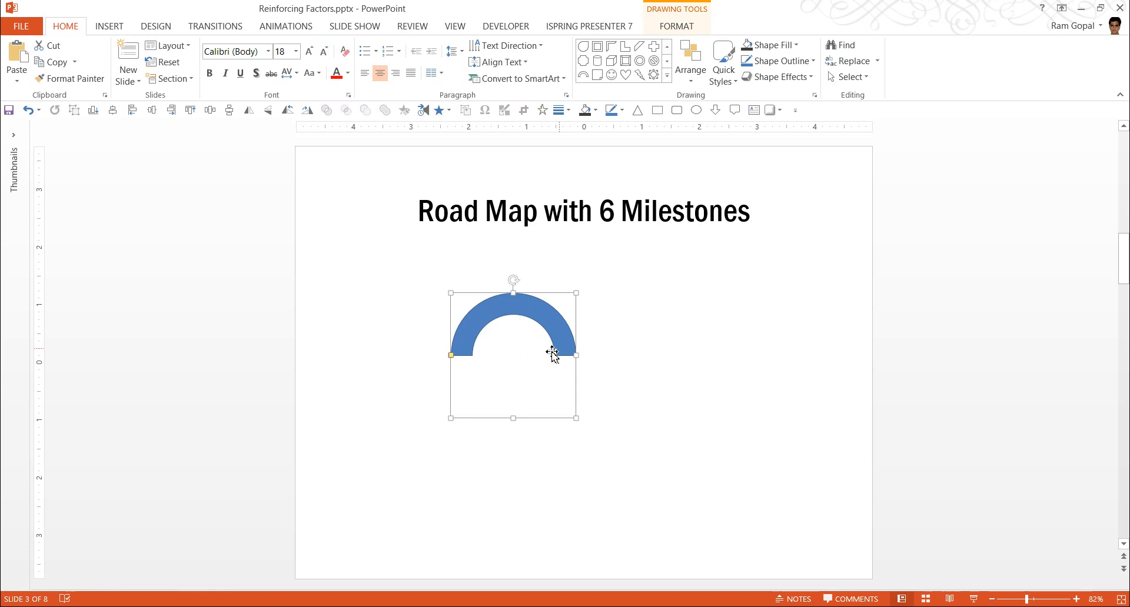
pyautogui.moveTo(554, 357)
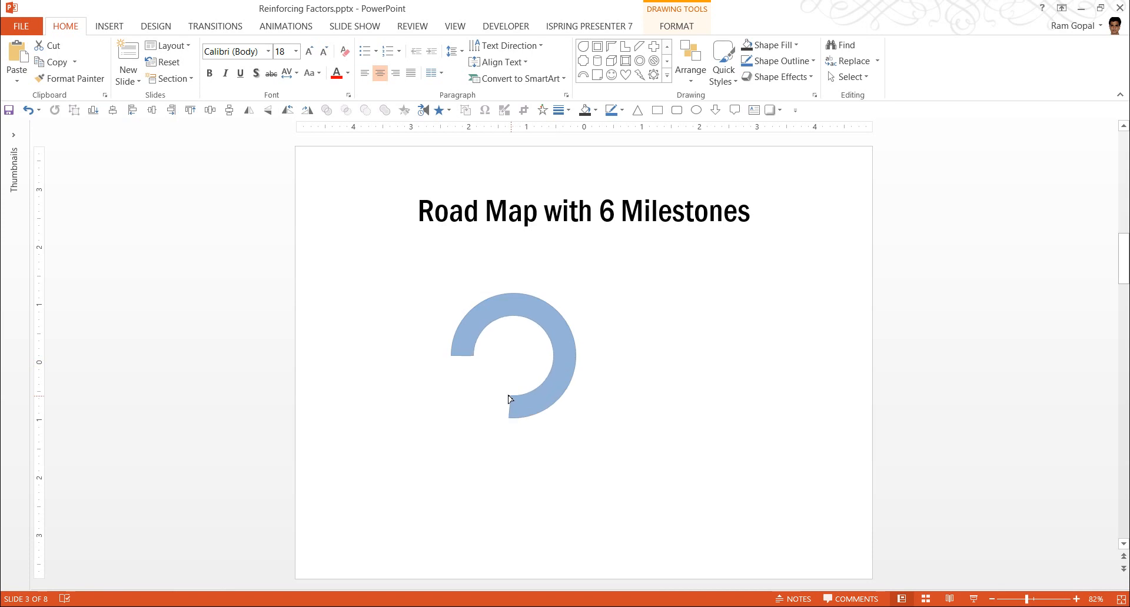
pyautogui.click(512, 353)
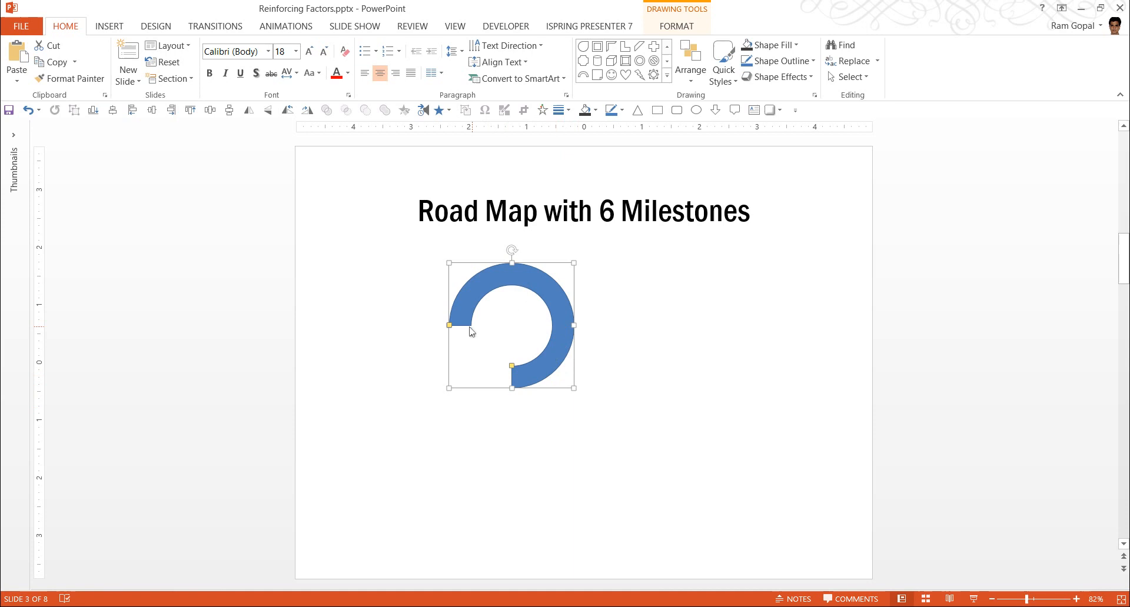
pyautogui.moveTo(512, 367)
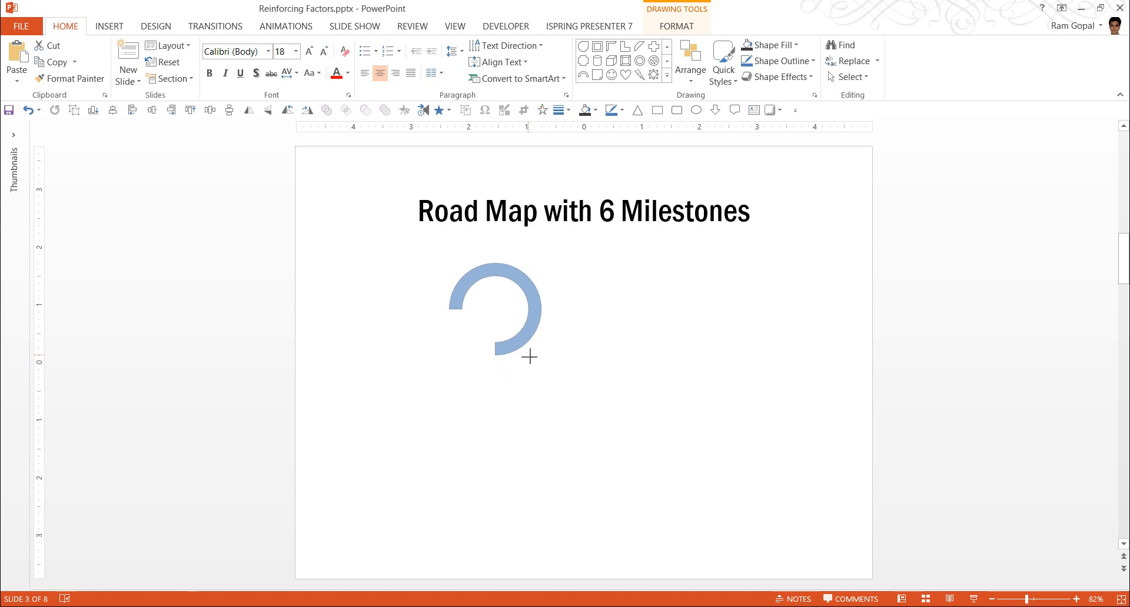
pyautogui.click(495, 309)
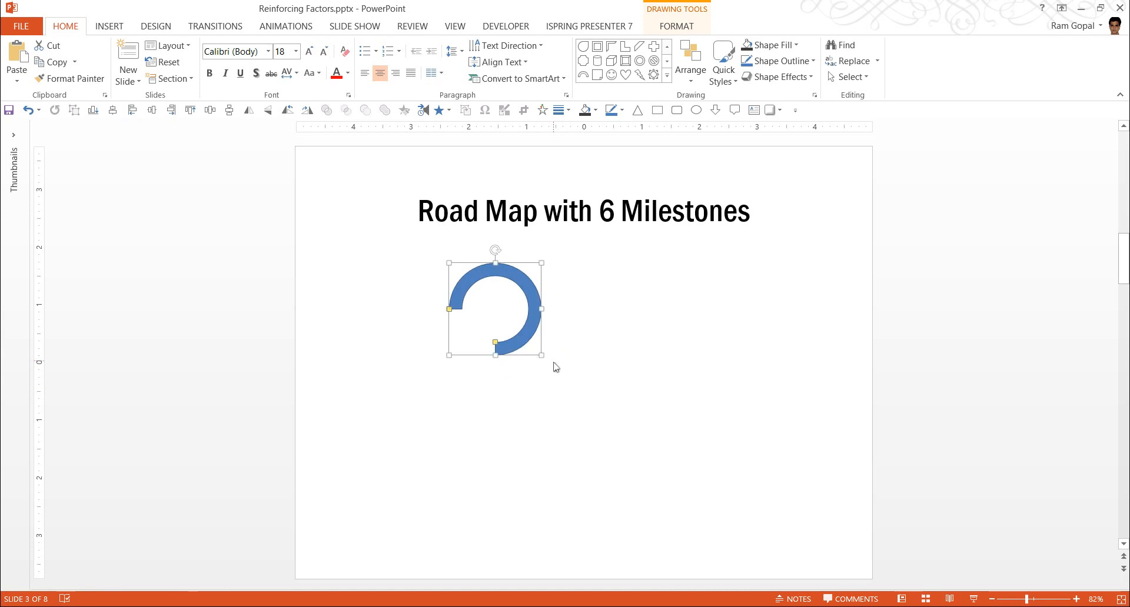
pyautogui.moveTo(541, 313)
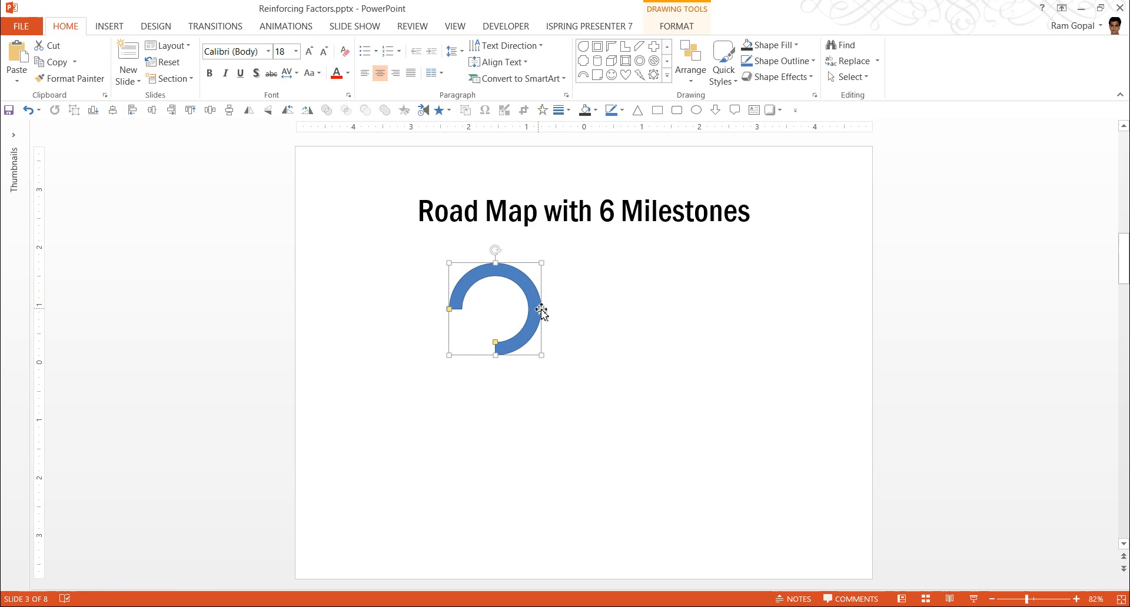
pyautogui.moveTo(613, 289)
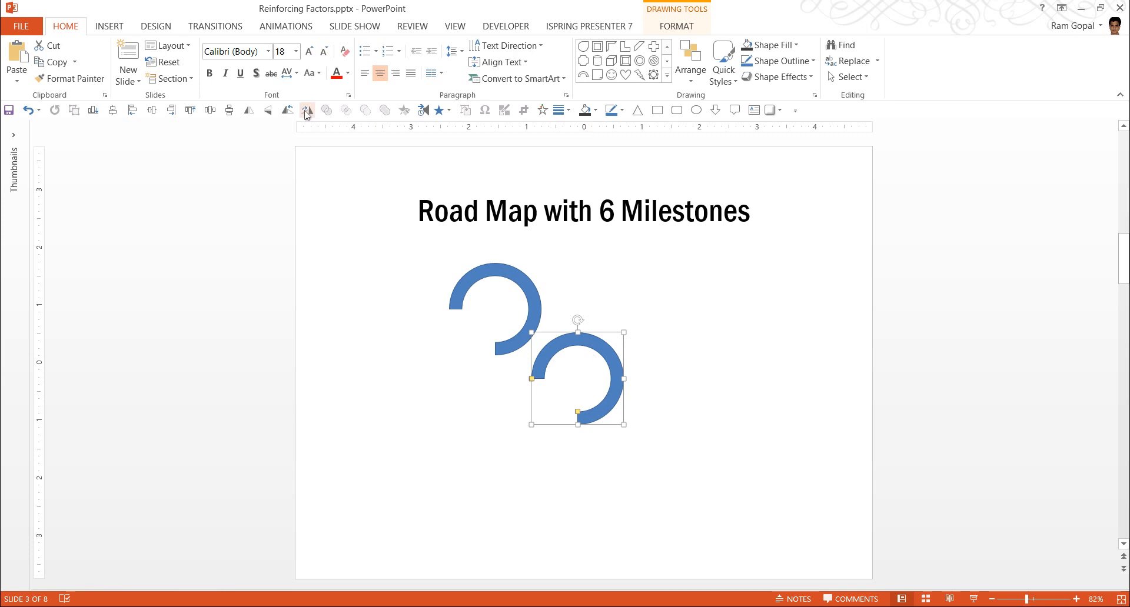
pyautogui.moveTo(306, 110)
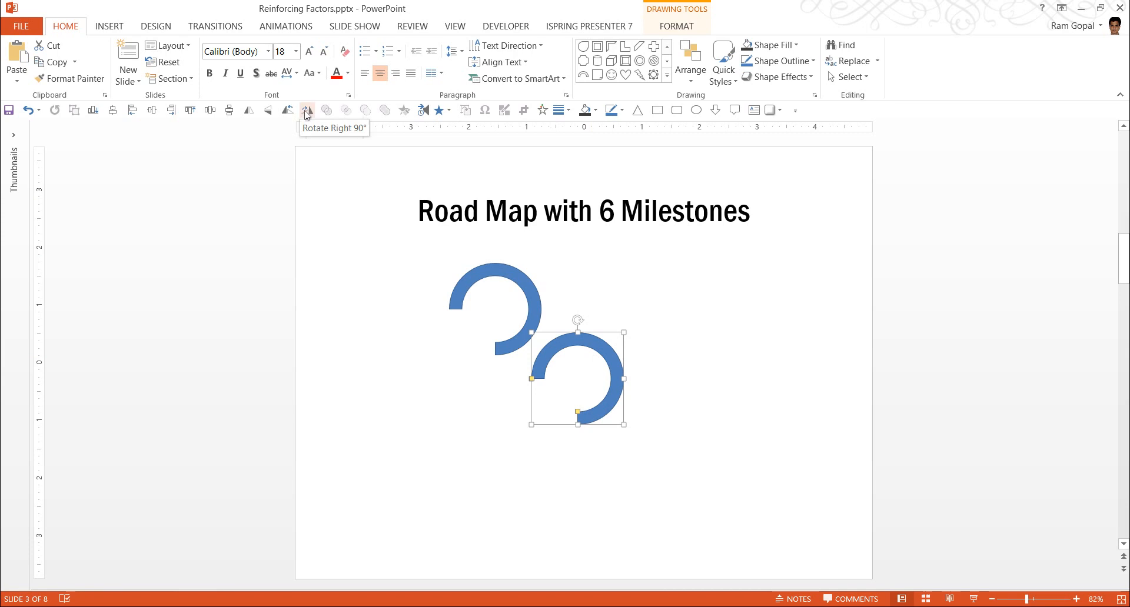
# - Rotate the duplicate arc 90° right and flip it vertically under the first to form an S curve
pyautogui.click(306, 109)
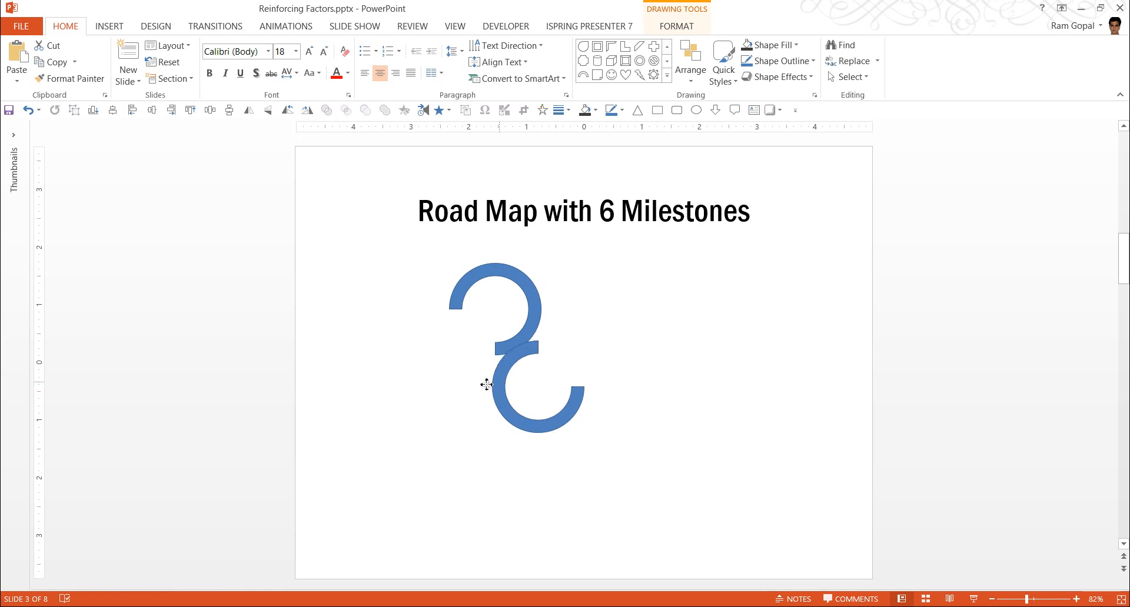
pyautogui.click(497, 393)
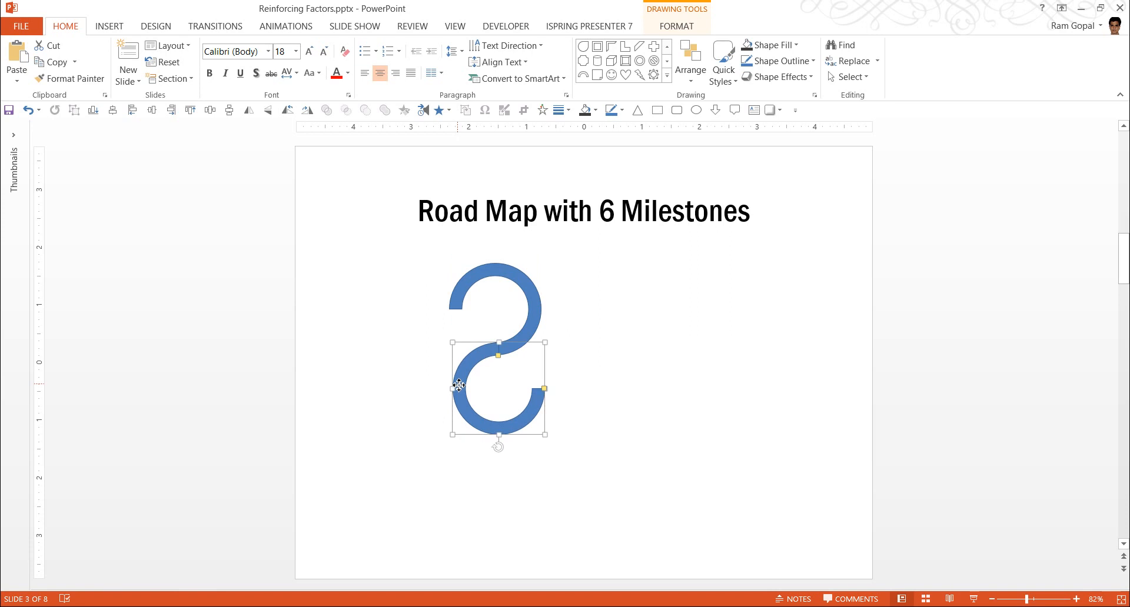
pyautogui.moveTo(268, 110)
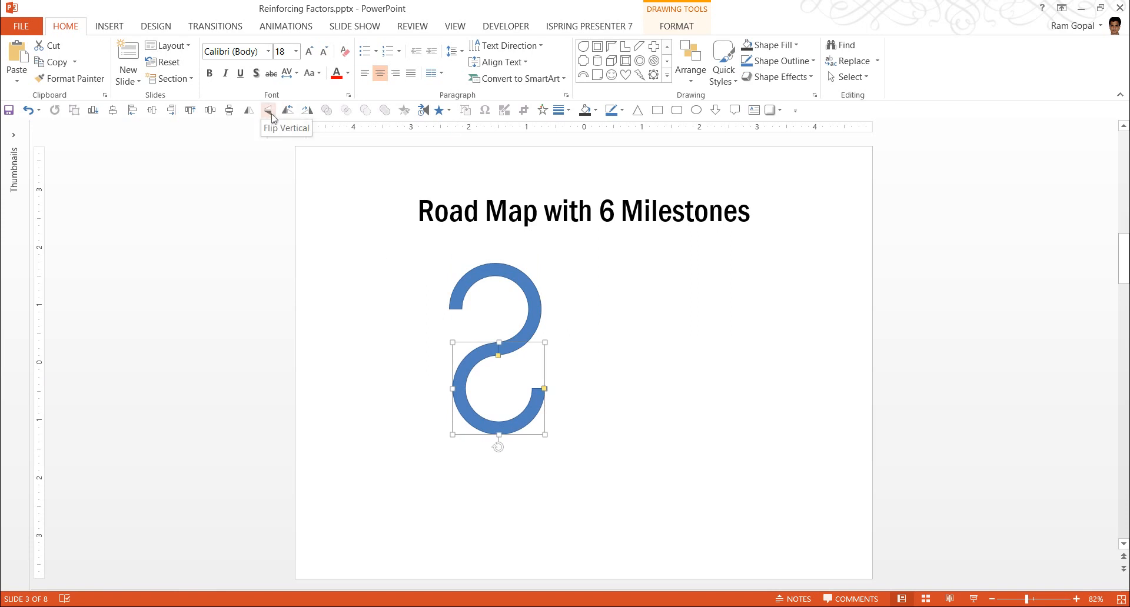
pyautogui.click(623, 349)
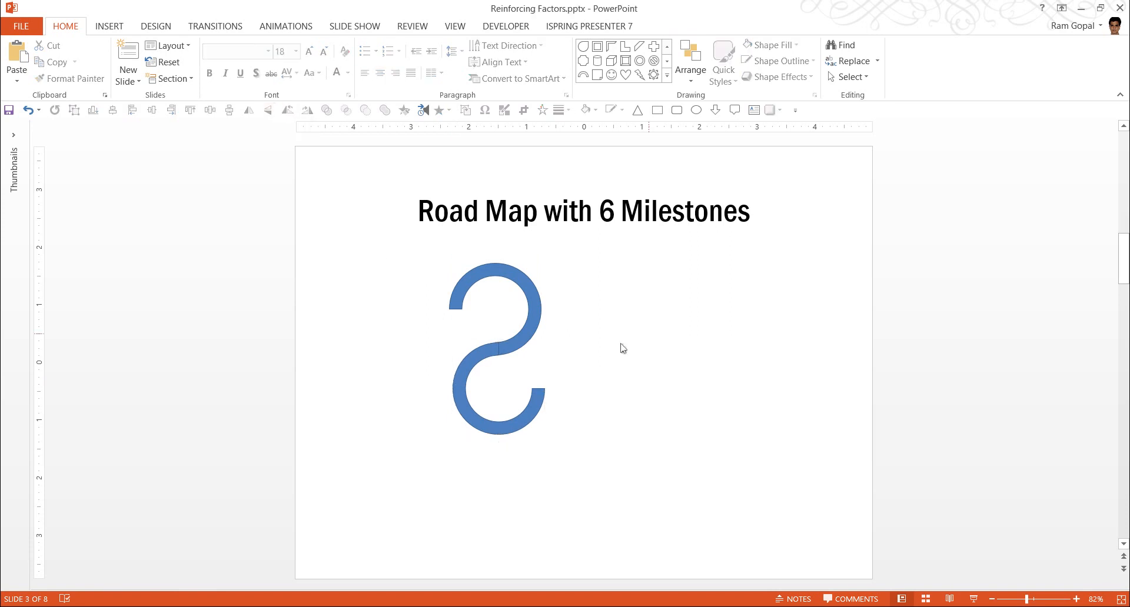
pyautogui.moveTo(494, 367)
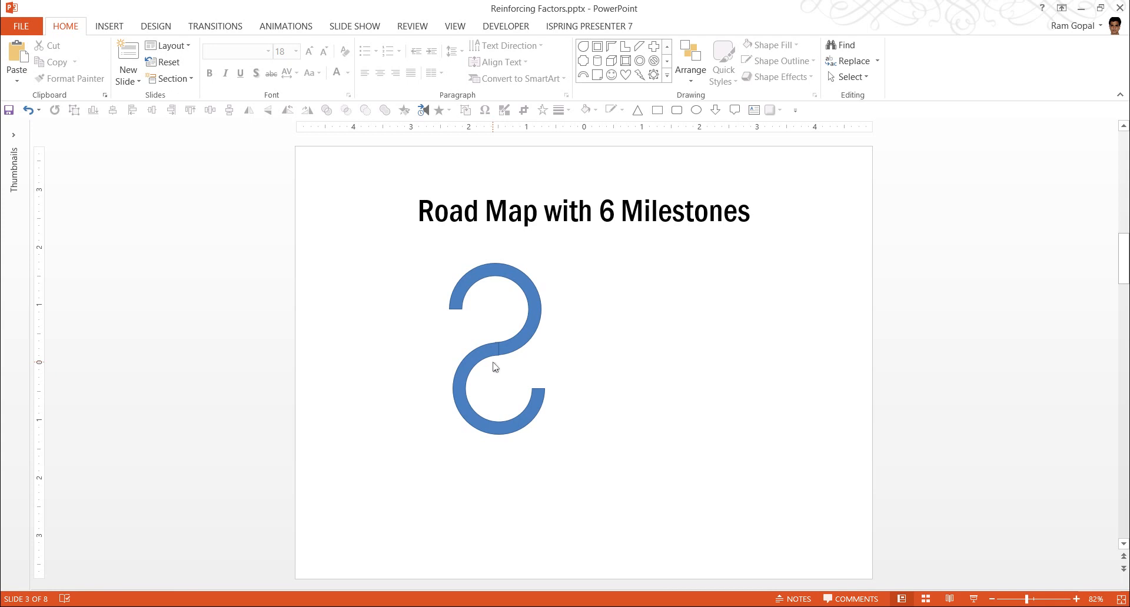
# - Duplicate and align the S-curve arcs so they link end to end as a winding road
pyautogui.click(495, 353)
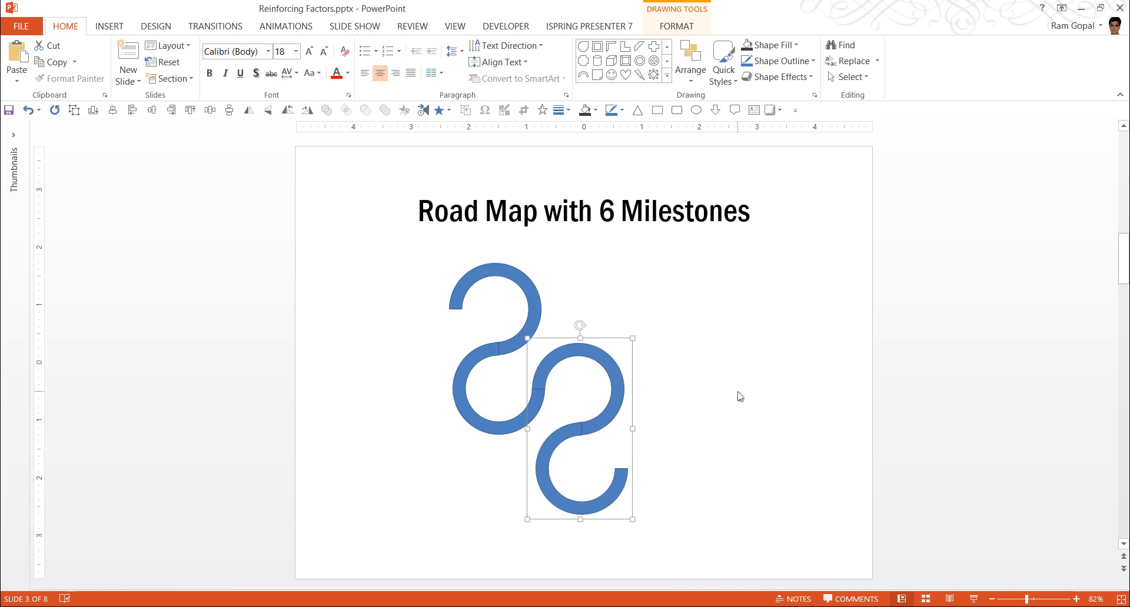
pyautogui.moveTo(614, 445)
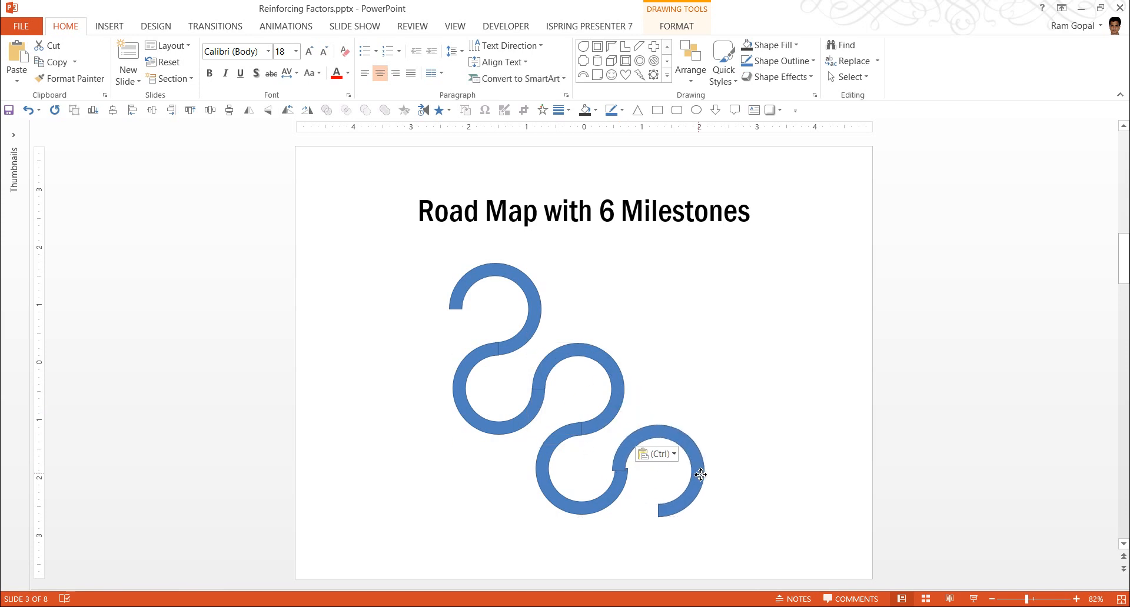
pyautogui.click(792, 473)
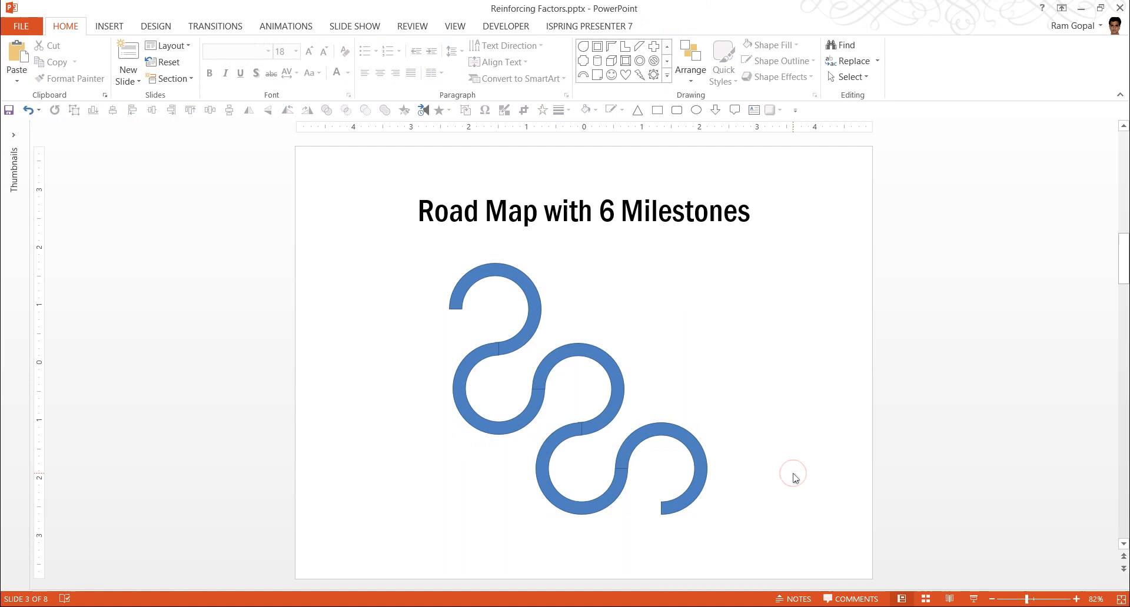
pyautogui.moveTo(610, 412)
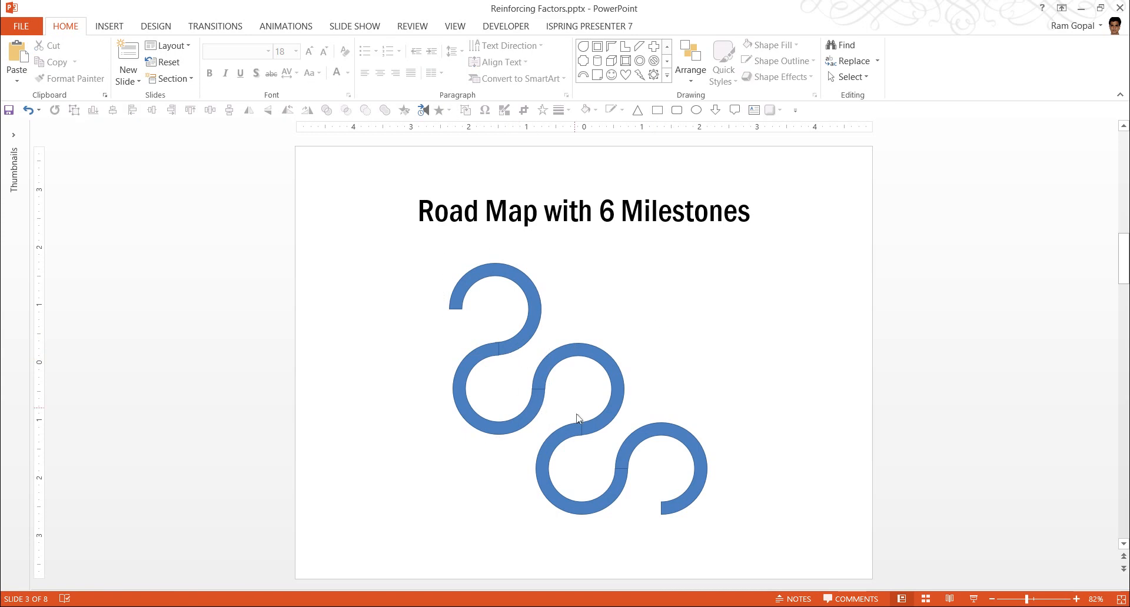
pyautogui.moveTo(752, 548)
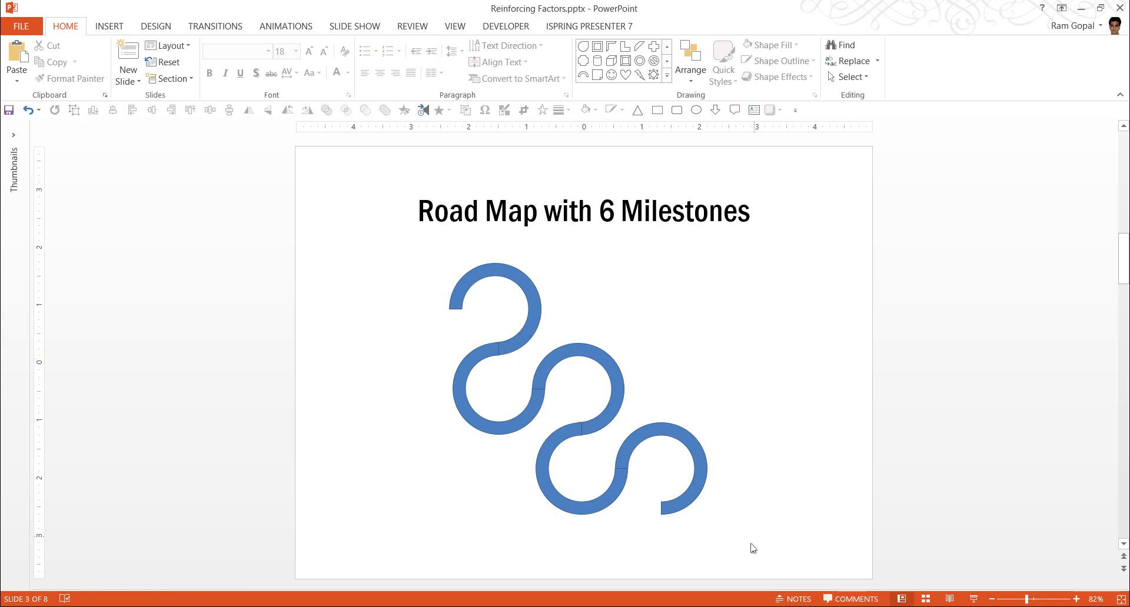
pyautogui.click(495, 346)
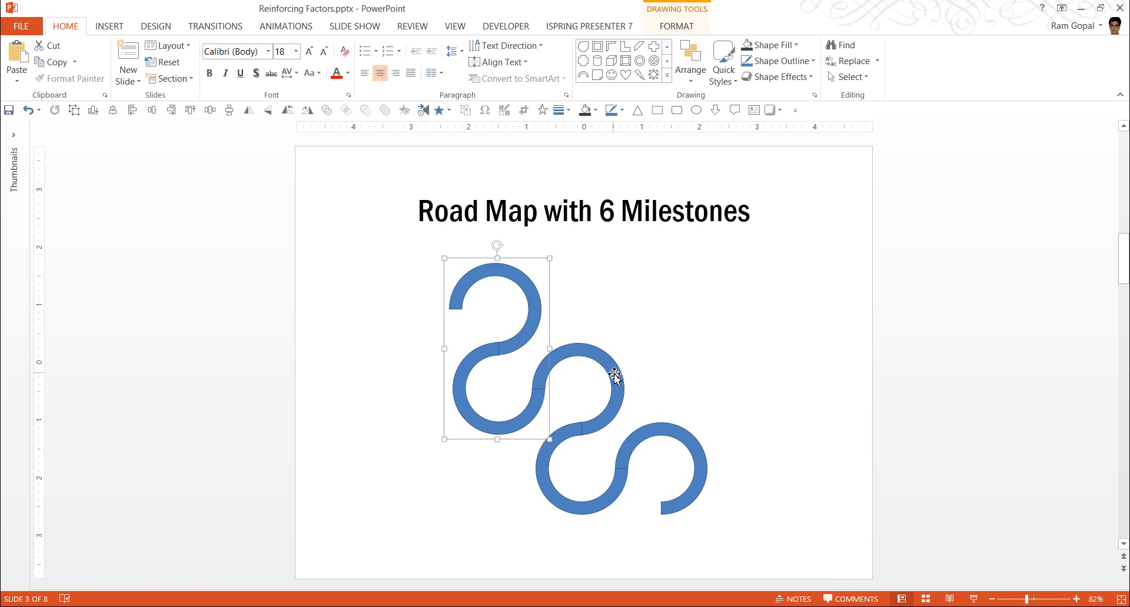
pyautogui.click(615, 377)
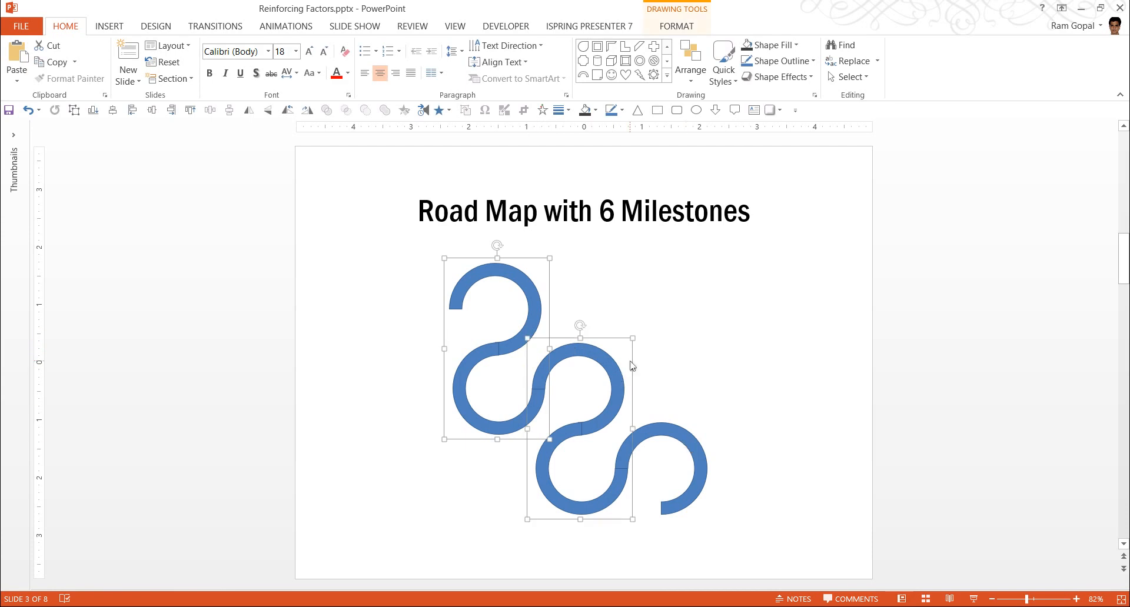
pyautogui.rightClick(630, 365)
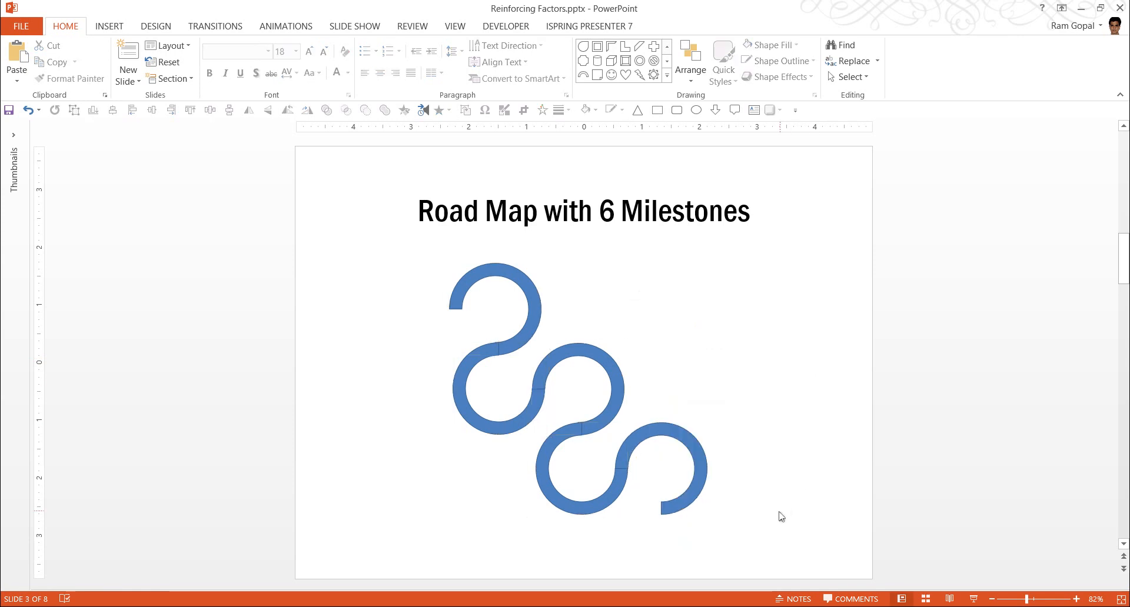
pyautogui.moveTo(761, 492)
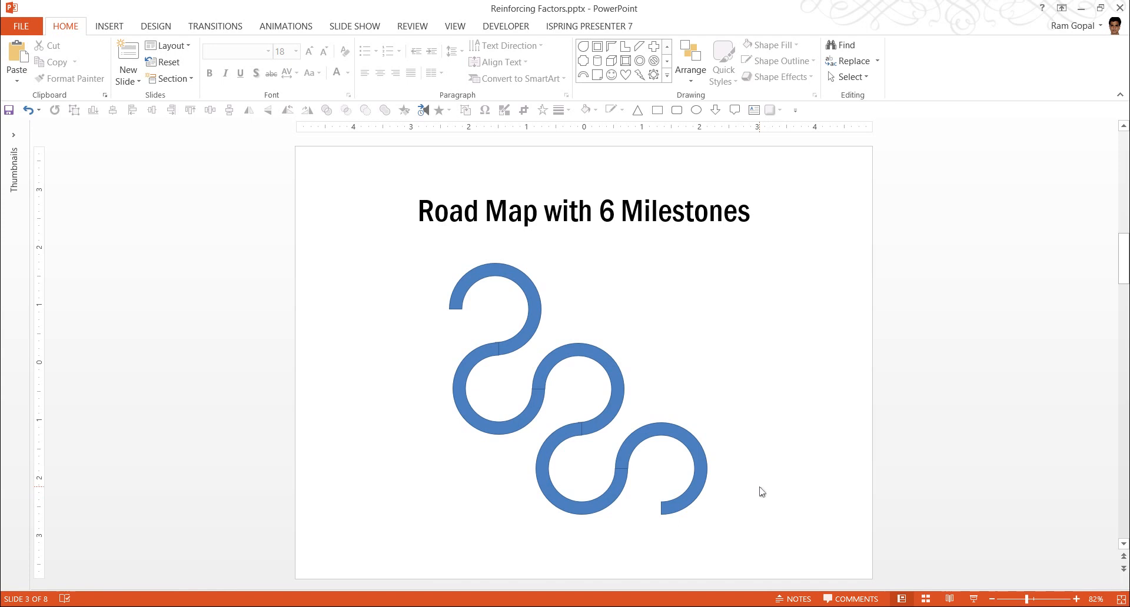
pyautogui.click(496, 295)
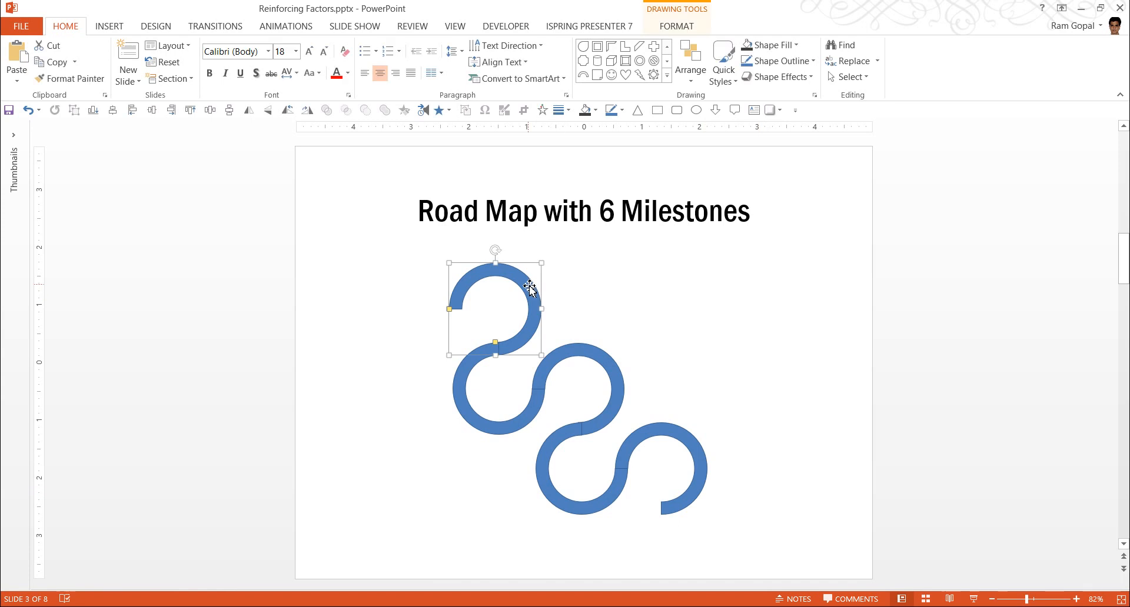
pyautogui.moveTo(670, 315)
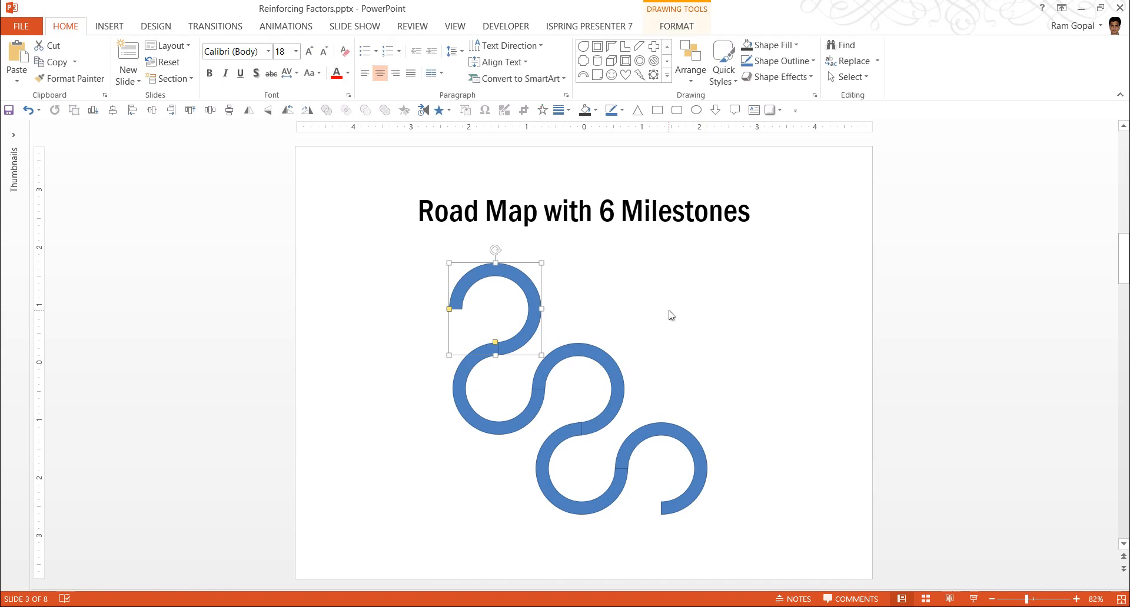
# - Draw an oval circle and centre it inside the loop of the top arc
pyautogui.click(671, 316)
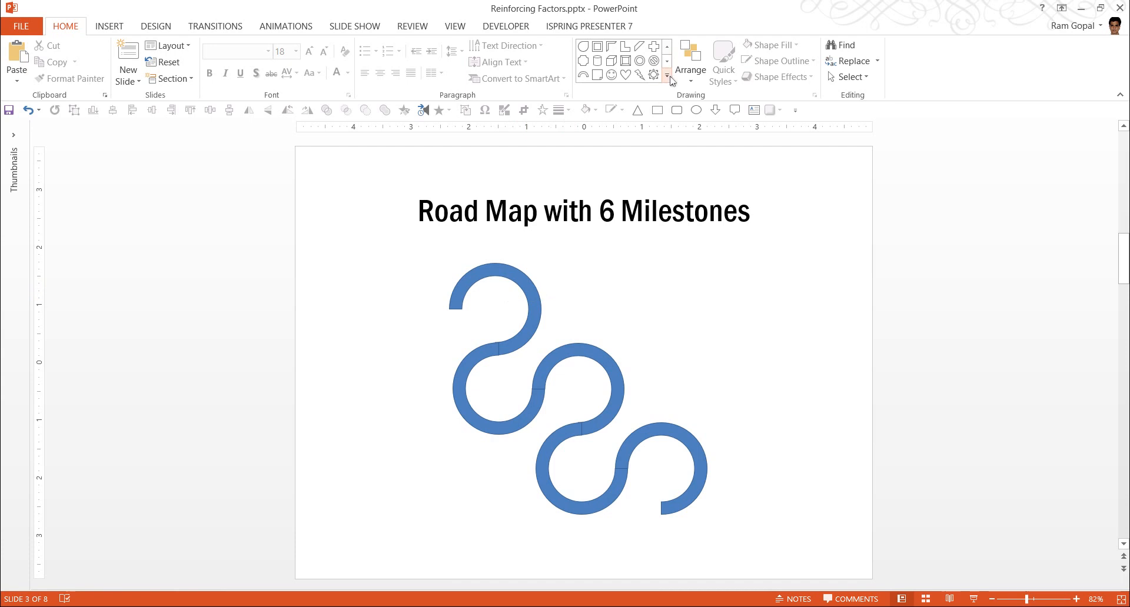
pyautogui.click(668, 79)
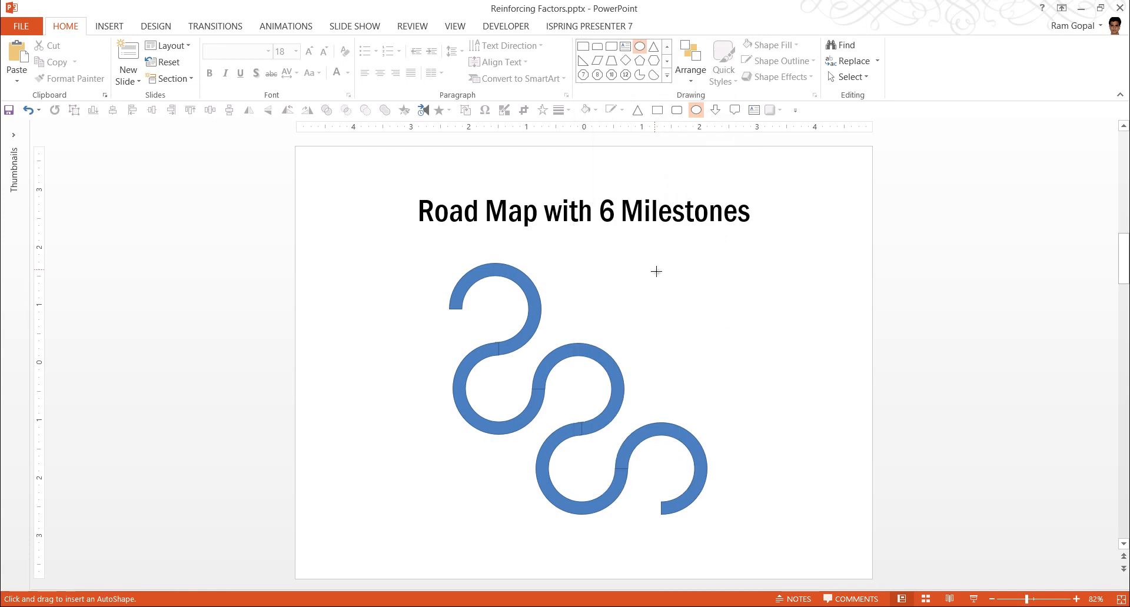
pyautogui.moveTo(655, 271); pyautogui.dragTo(707, 323)
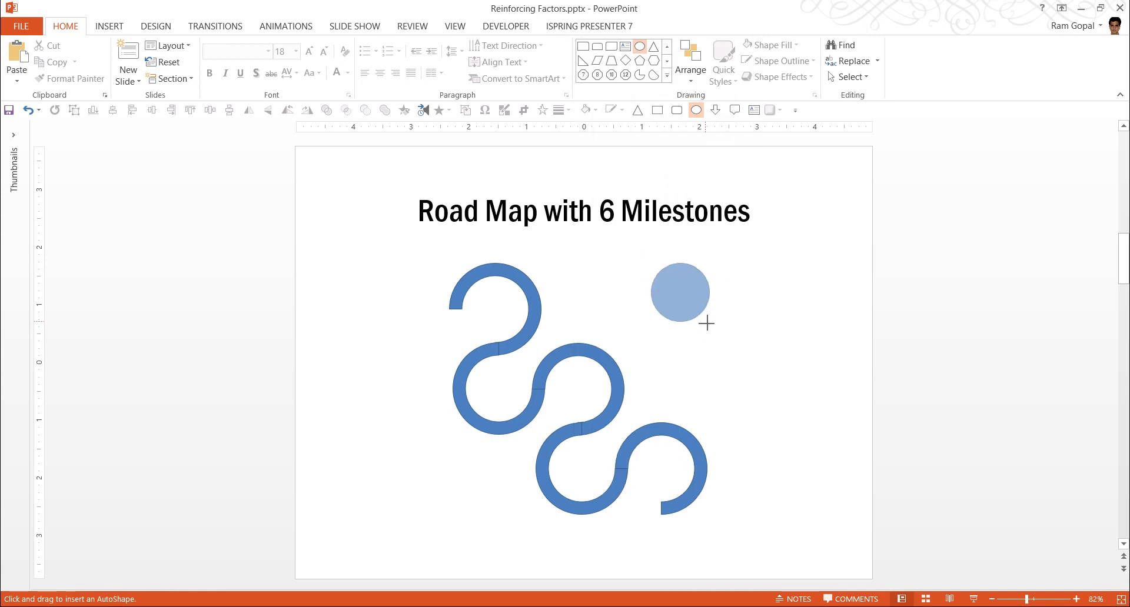
pyautogui.moveTo(679, 293); pyautogui.dragTo(499, 308)
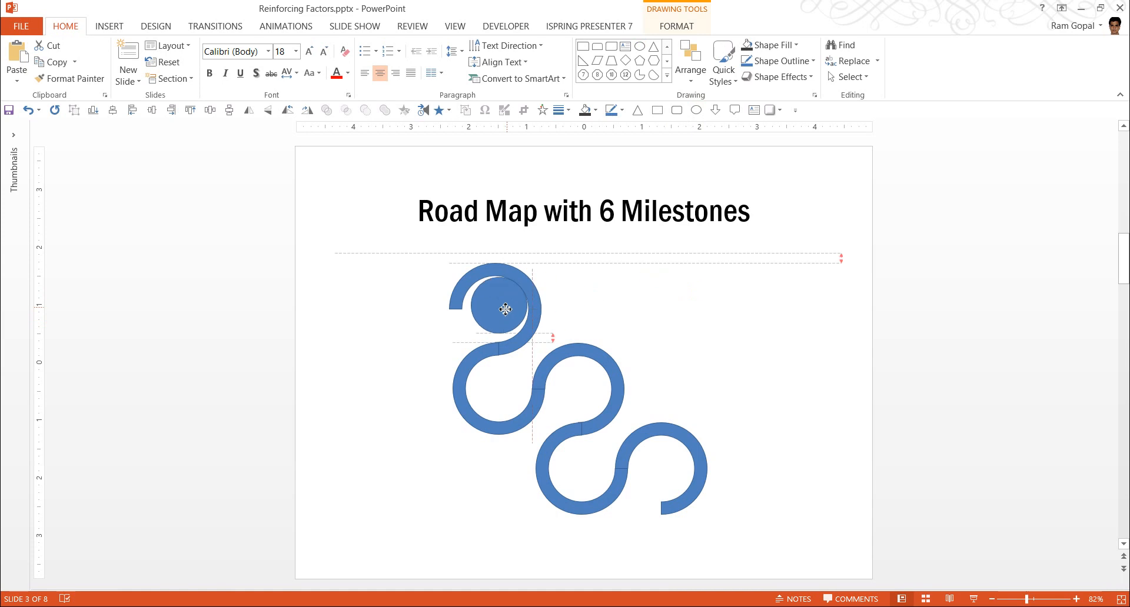
pyautogui.click(493, 309)
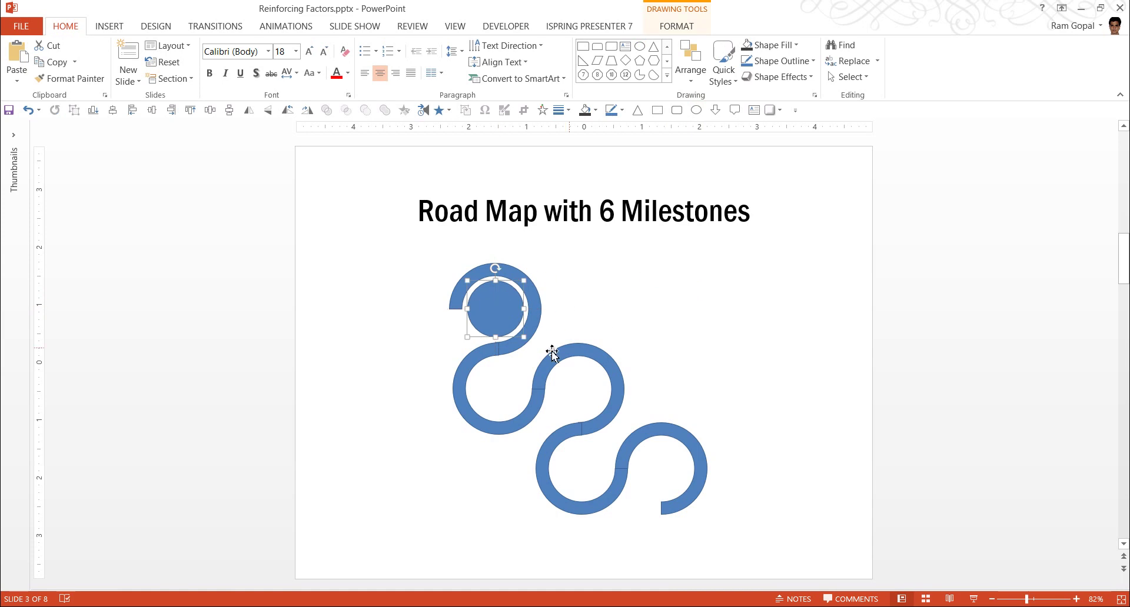
pyautogui.moveTo(472, 303)
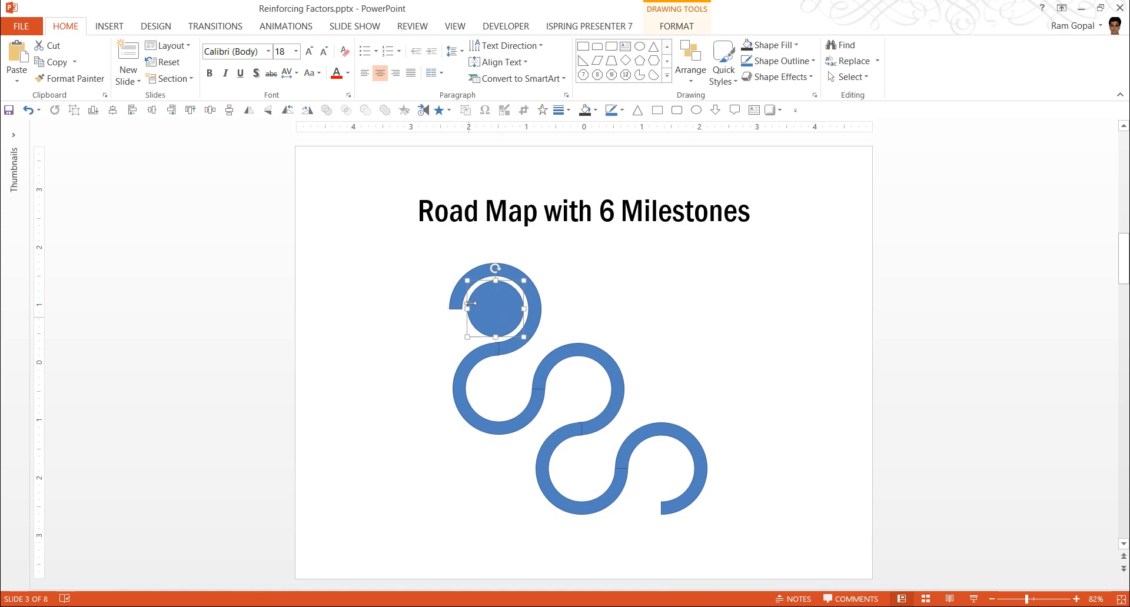
pyautogui.moveTo(496, 332)
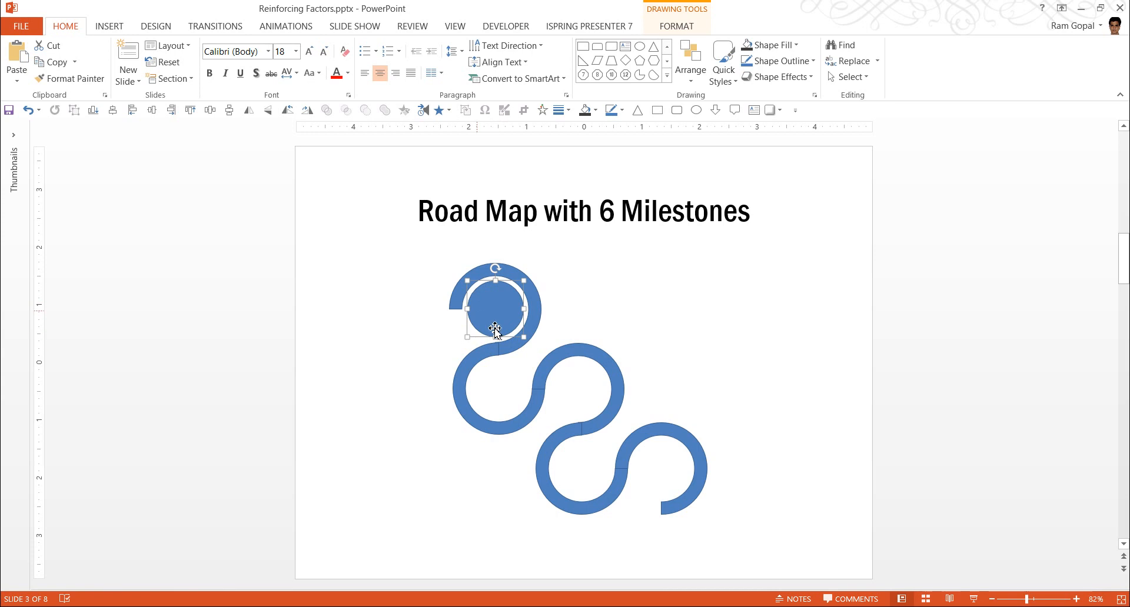
pyautogui.moveTo(598, 304)
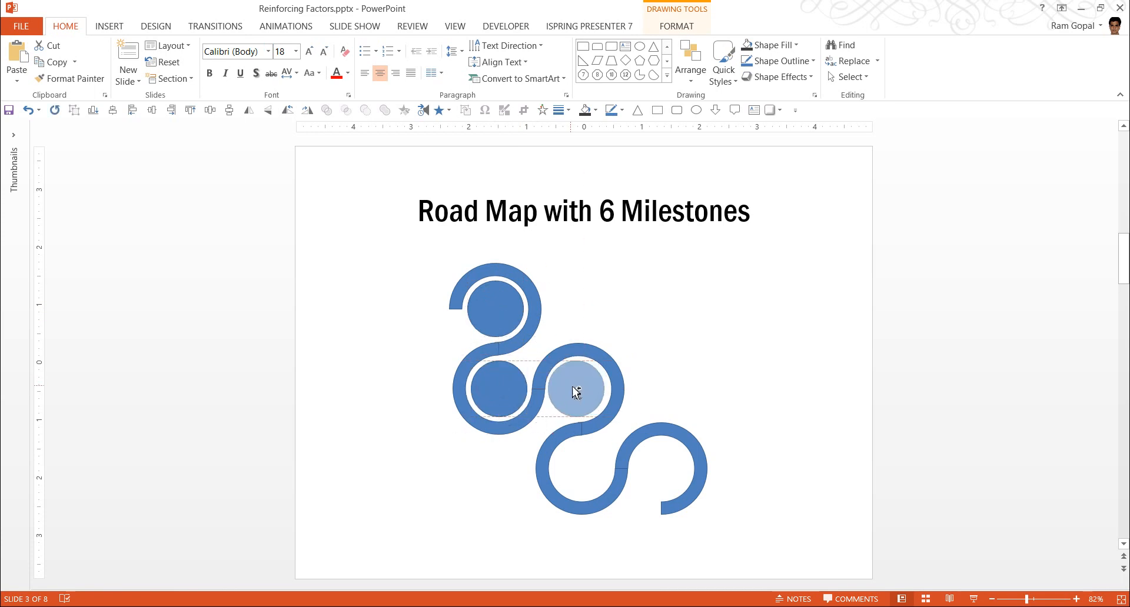
# - Copy the circle into the third, fourth, fifth and sixth arcs so every loop holds a milestone
pyautogui.click(577, 391)
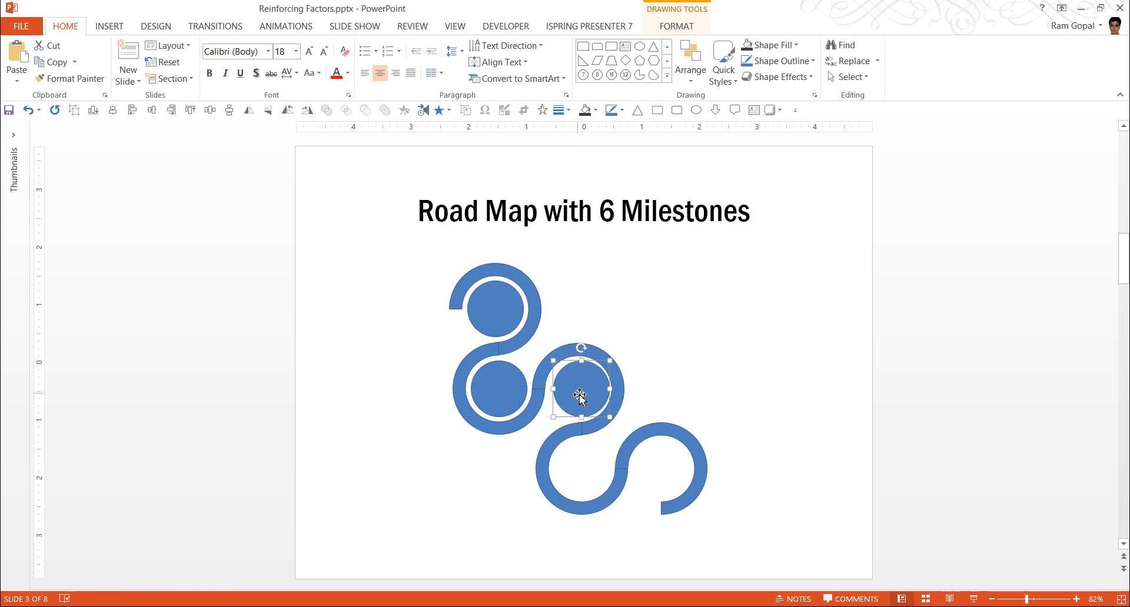
pyautogui.moveTo(690, 383)
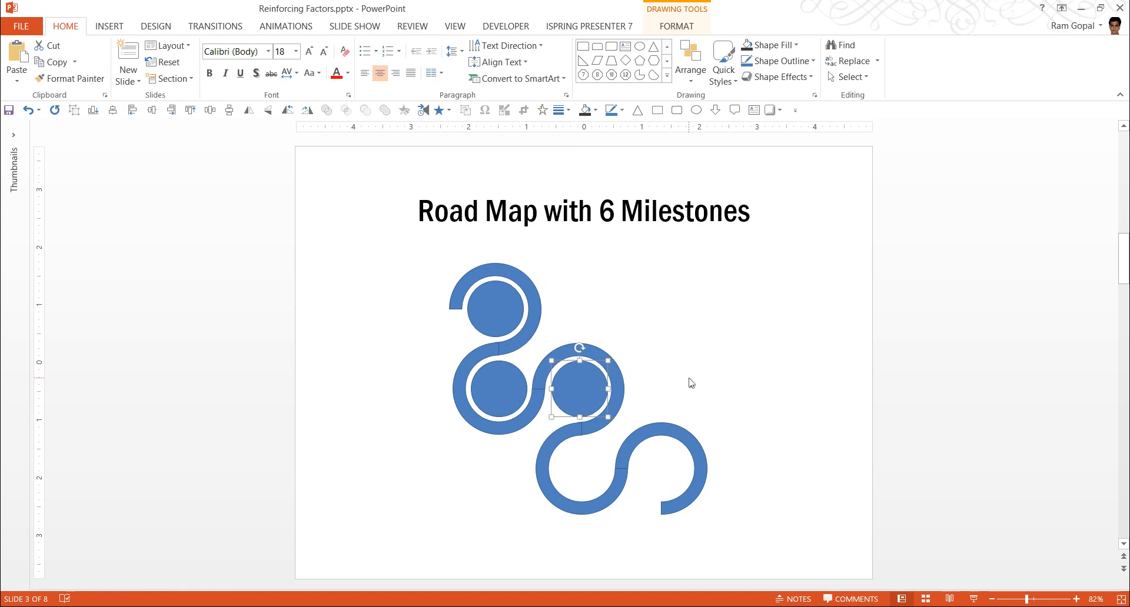
pyautogui.moveTo(580, 390); pyautogui.dragTo(583, 479)
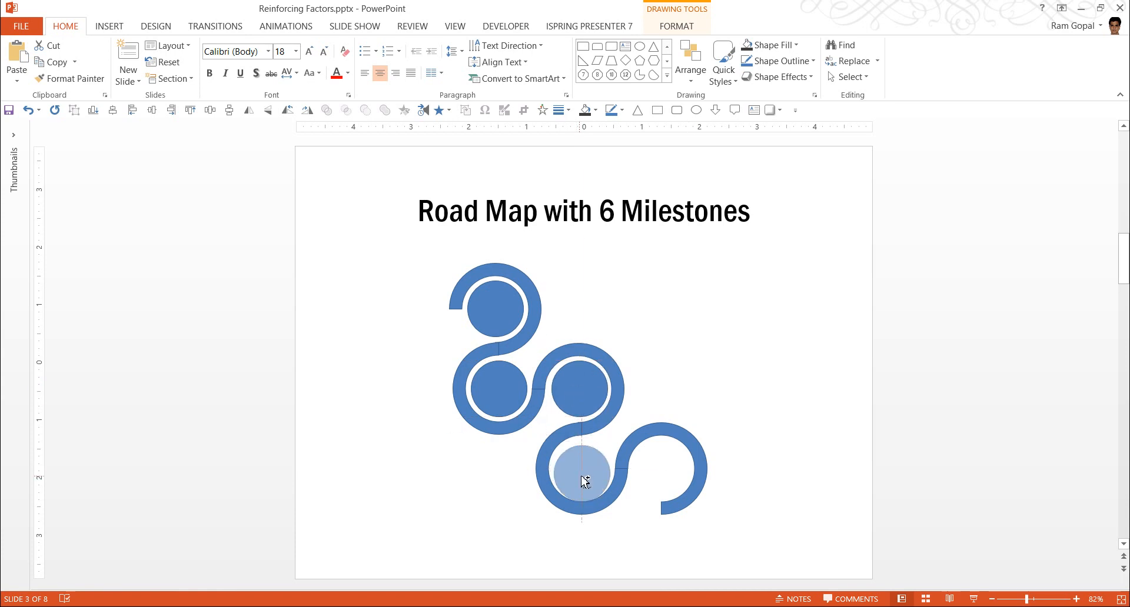
pyautogui.click(583, 476)
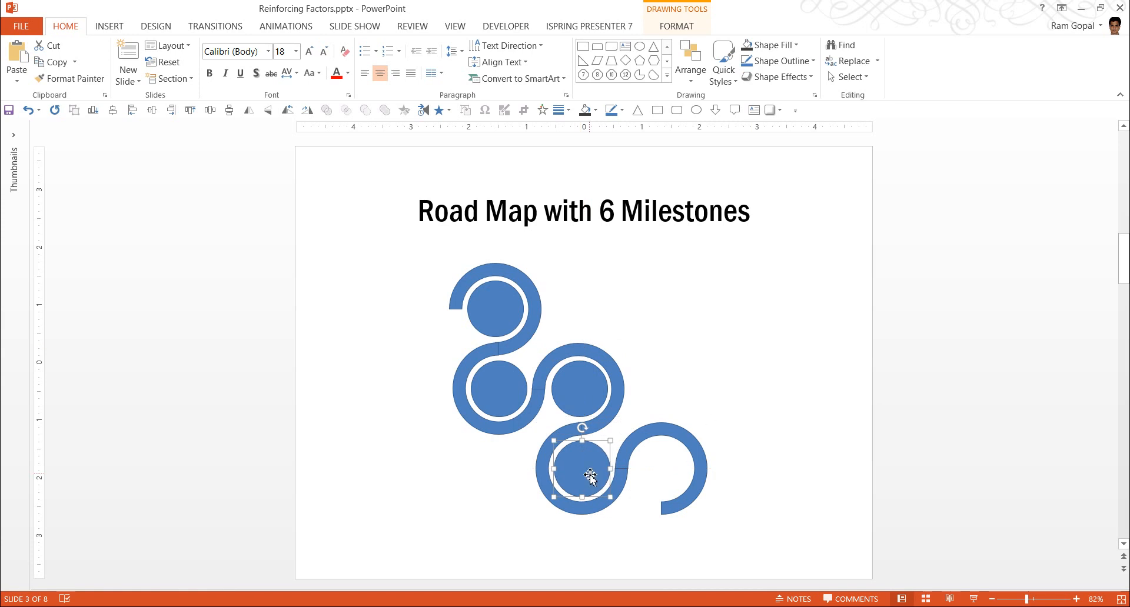
pyautogui.click(670, 468)
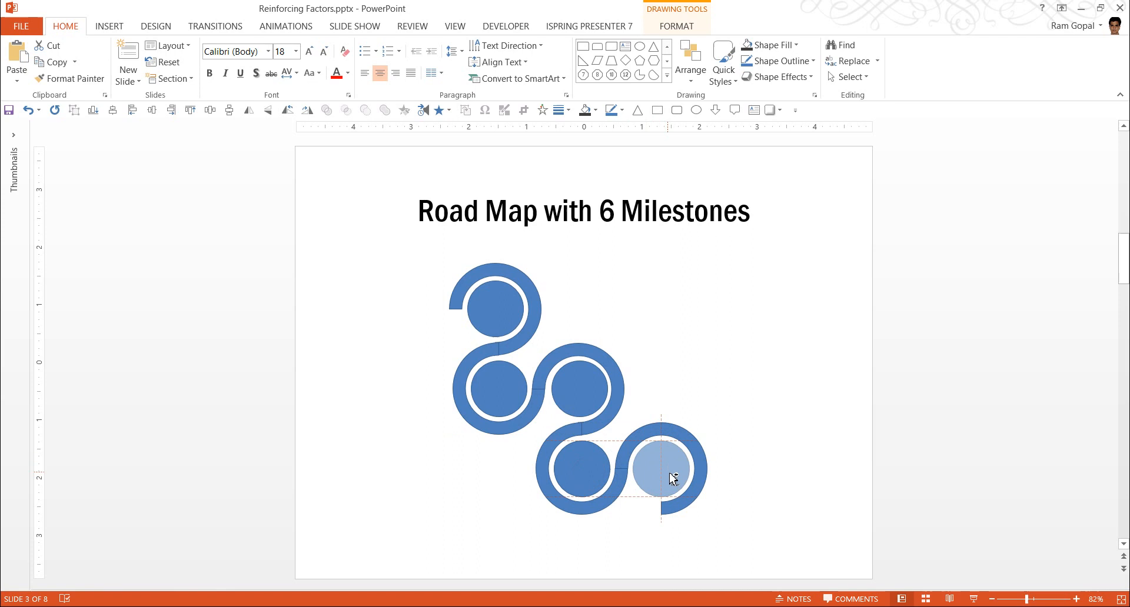
pyautogui.click(797, 475)
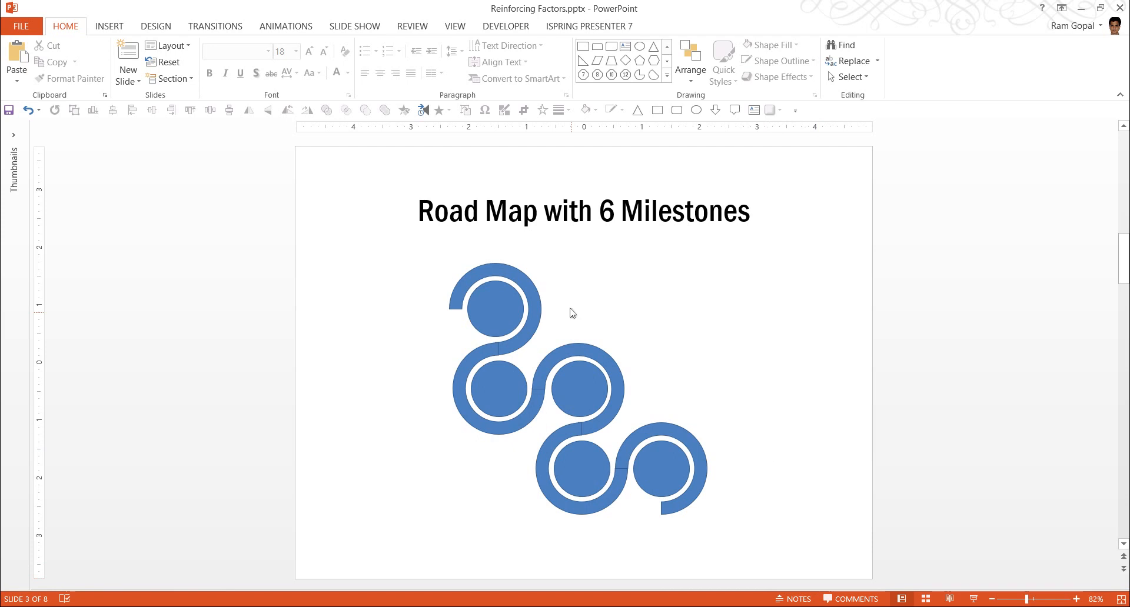
# - Fill the top arc dark green and give its circle an olive green Shape Styles preset
pyautogui.click(494, 309)
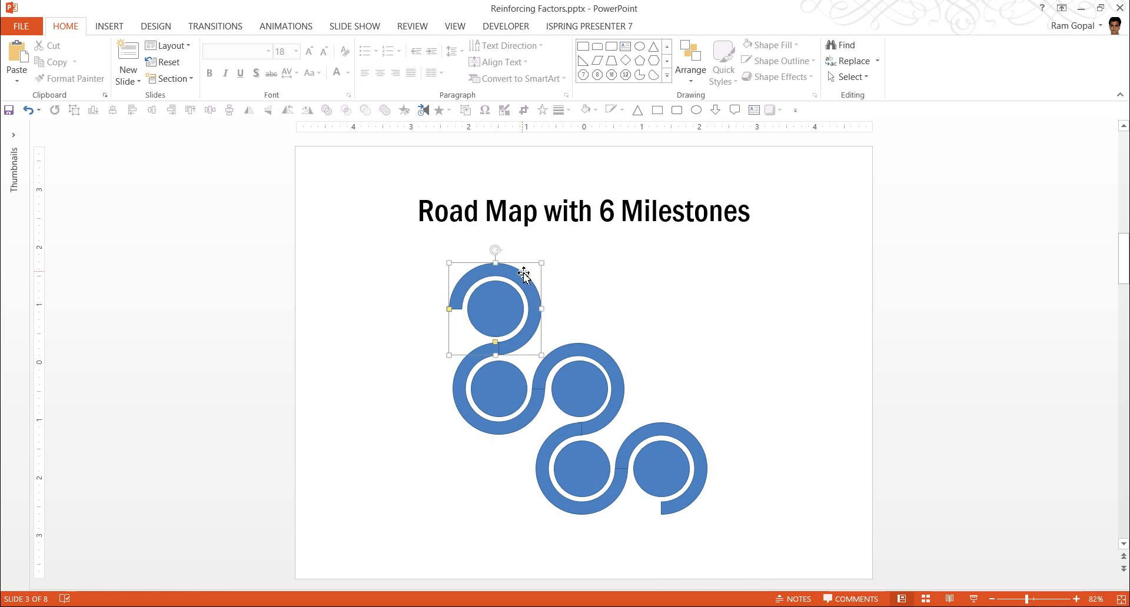
pyautogui.click(493, 308)
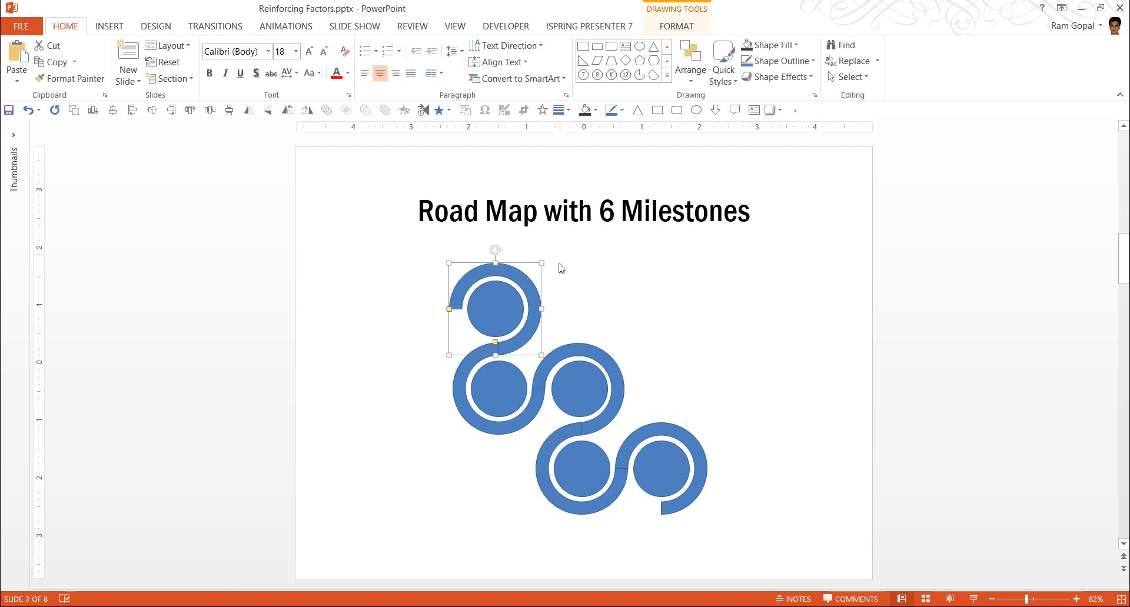
pyautogui.moveTo(558, 317)
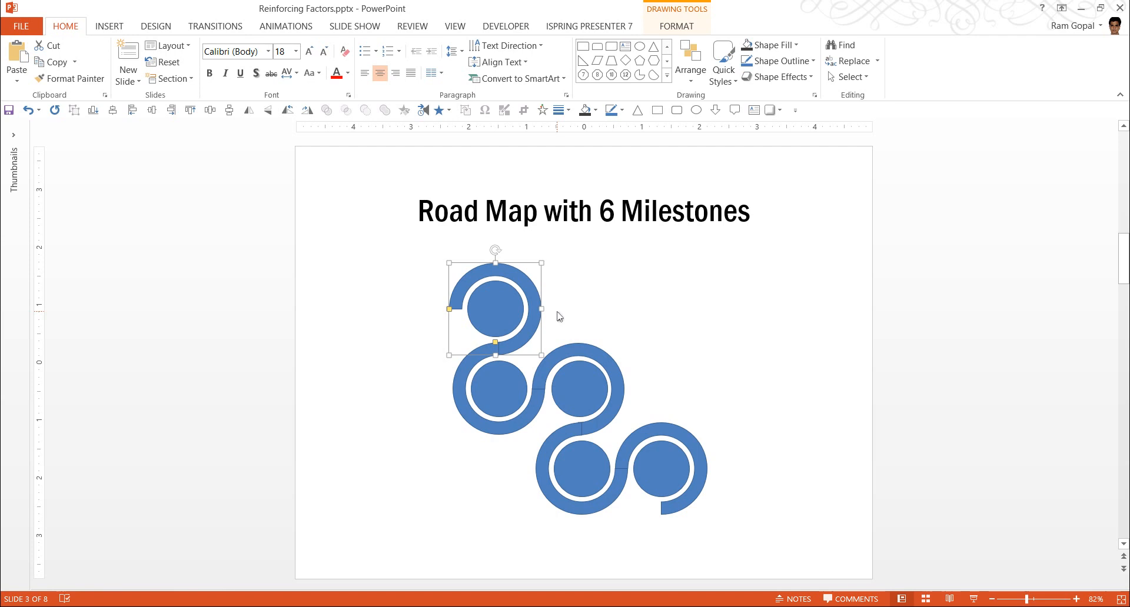
pyautogui.moveTo(678, 339)
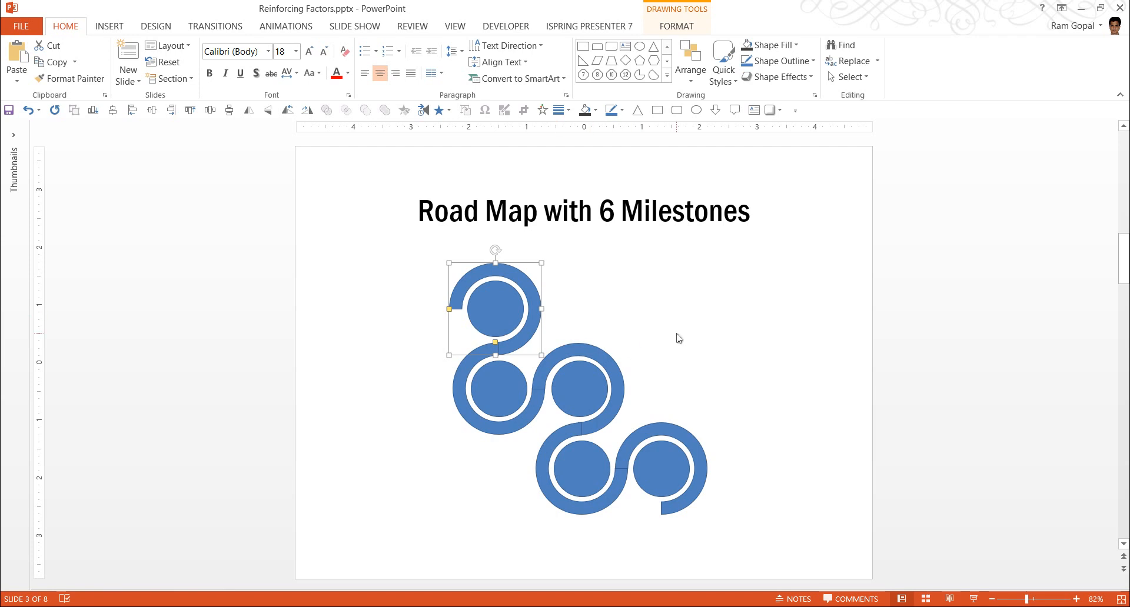
pyautogui.moveTo(566, 295)
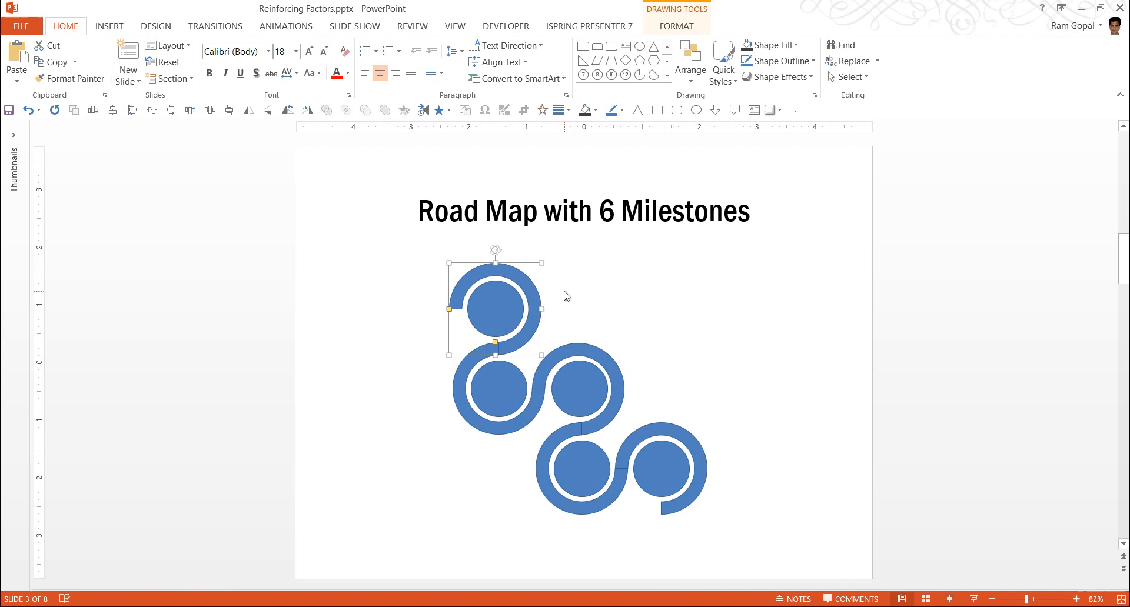
pyautogui.click(675, 26)
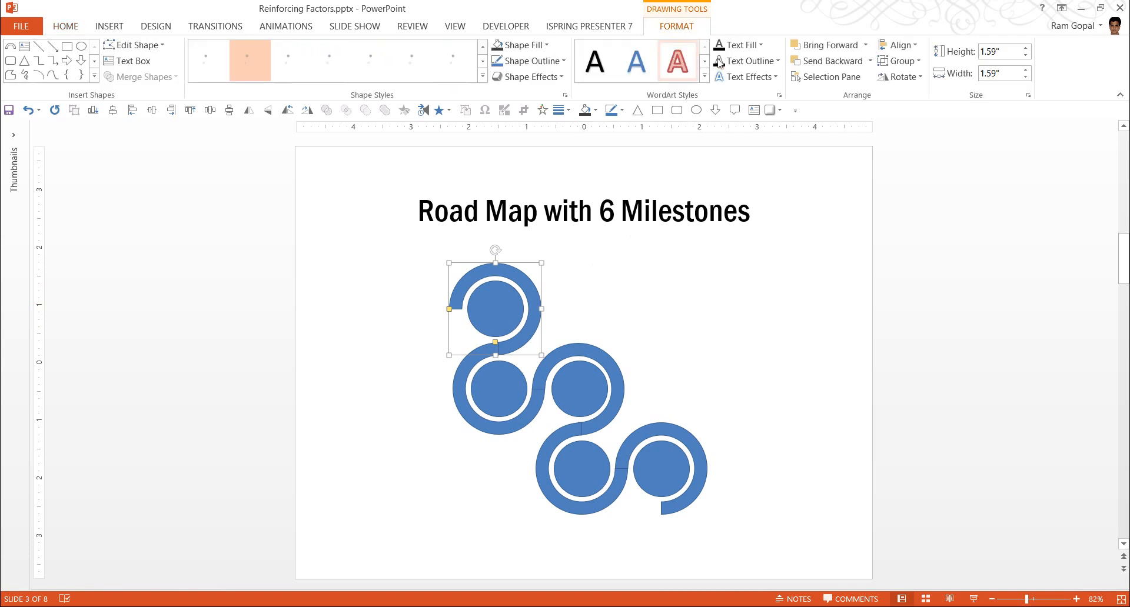
pyautogui.click(523, 44)
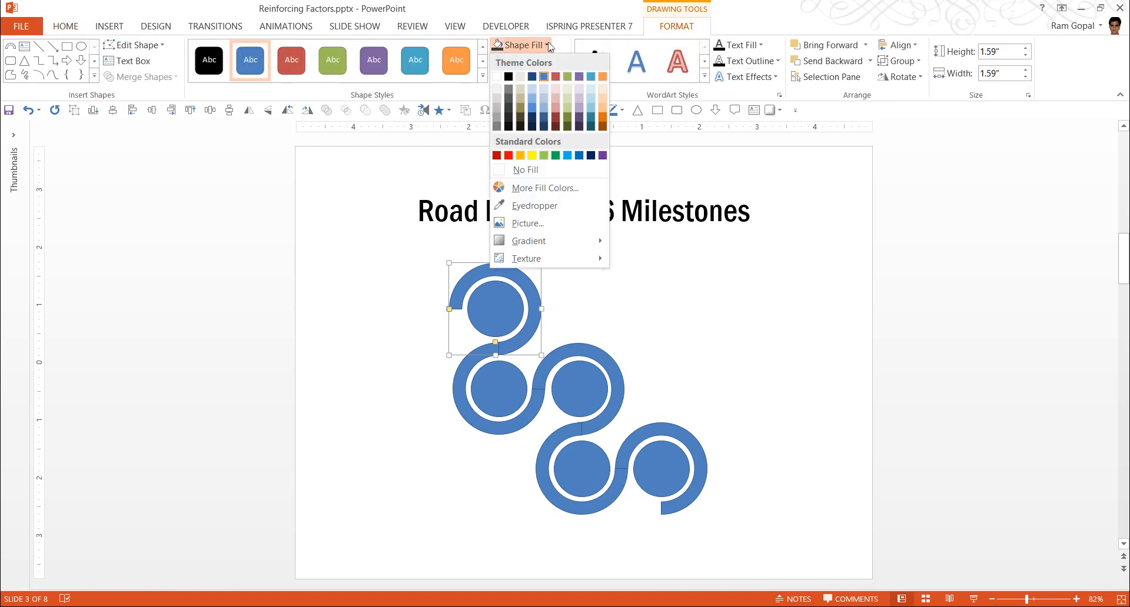
pyautogui.moveTo(568, 126)
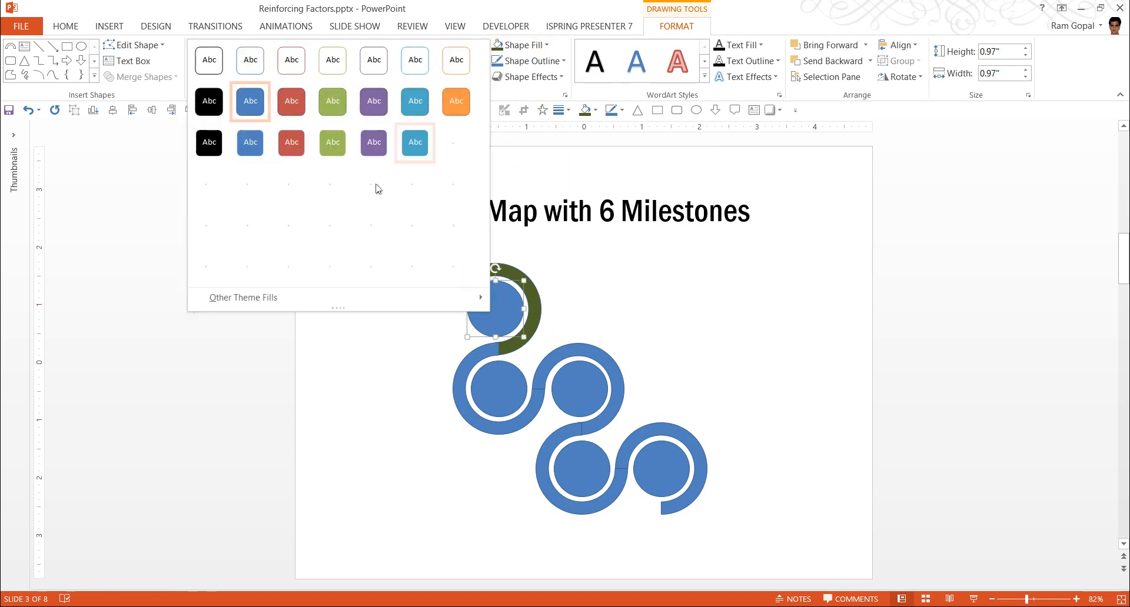
pyautogui.click(332, 101)
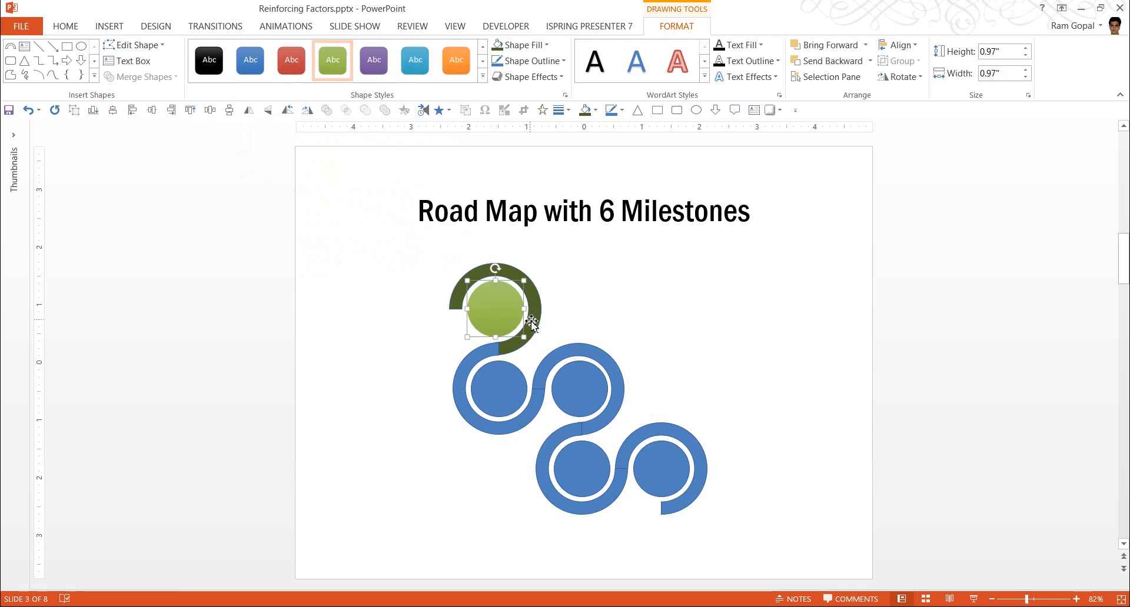
pyautogui.moveTo(495, 95)
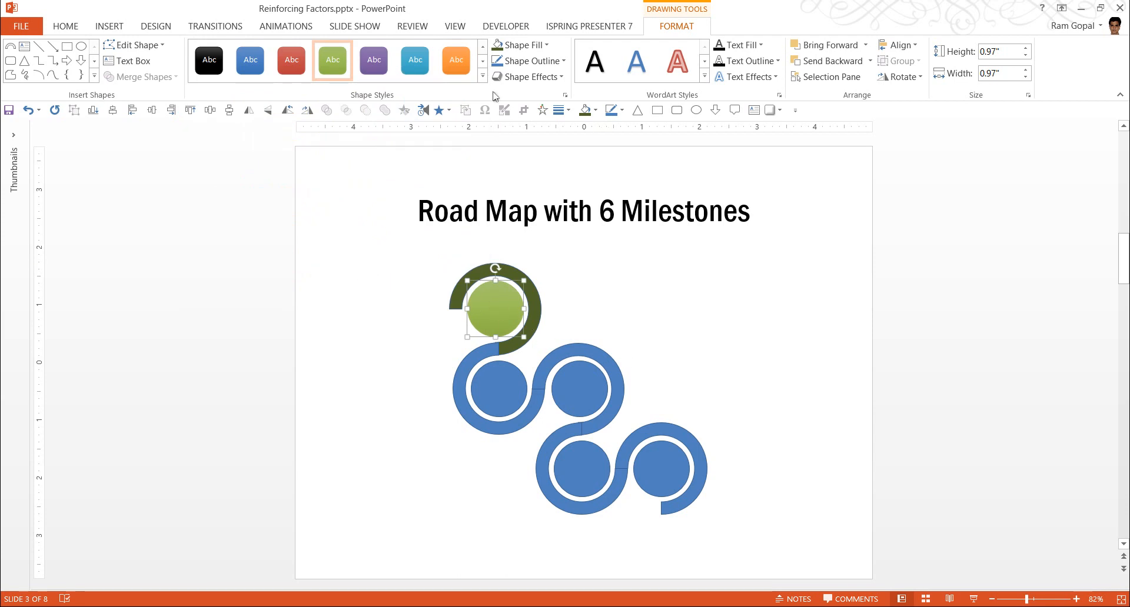
pyautogui.click(481, 85)
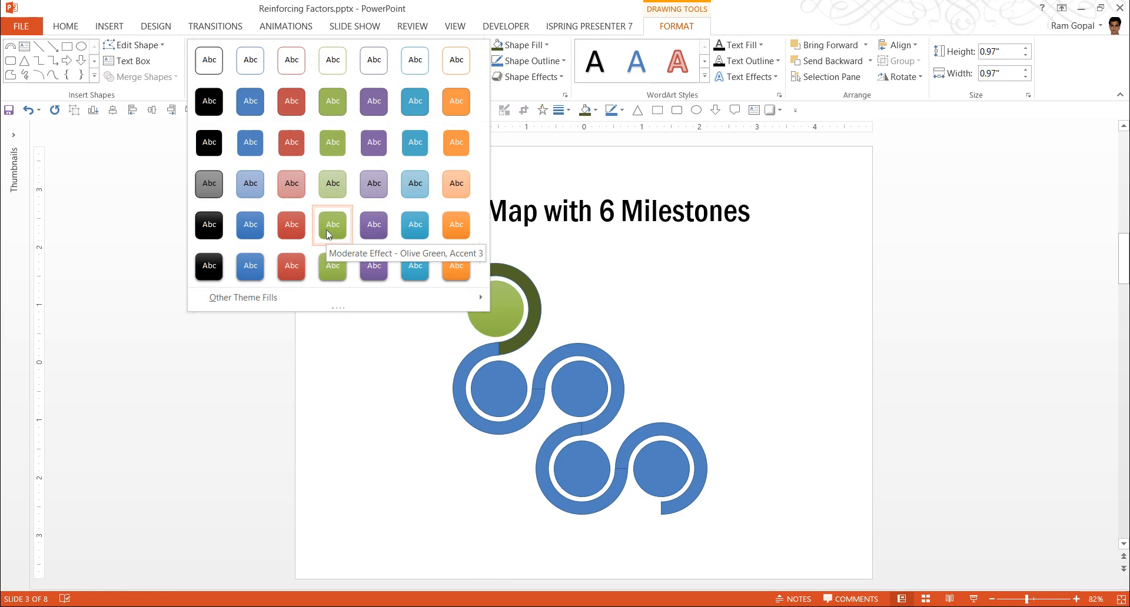
pyautogui.click(332, 224)
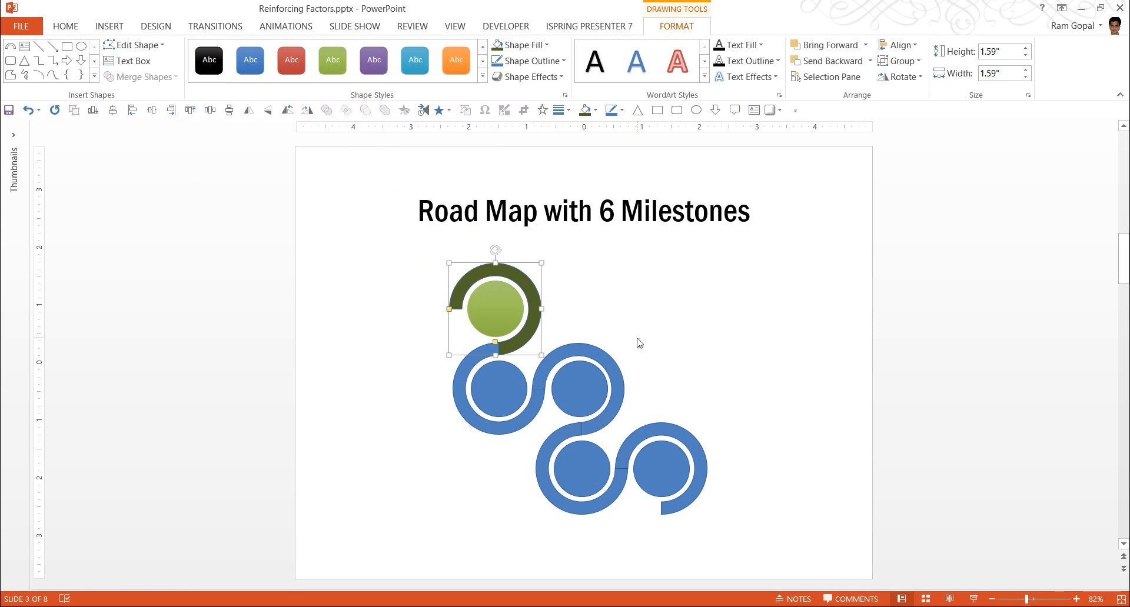
pyautogui.moveTo(563, 333)
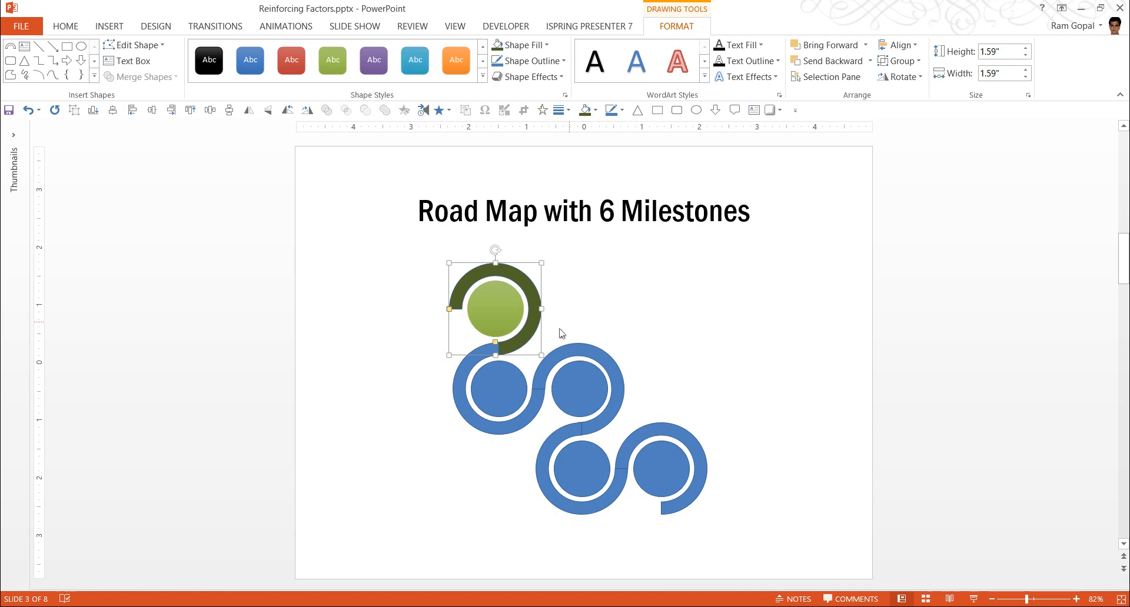
pyautogui.moveTo(661, 290)
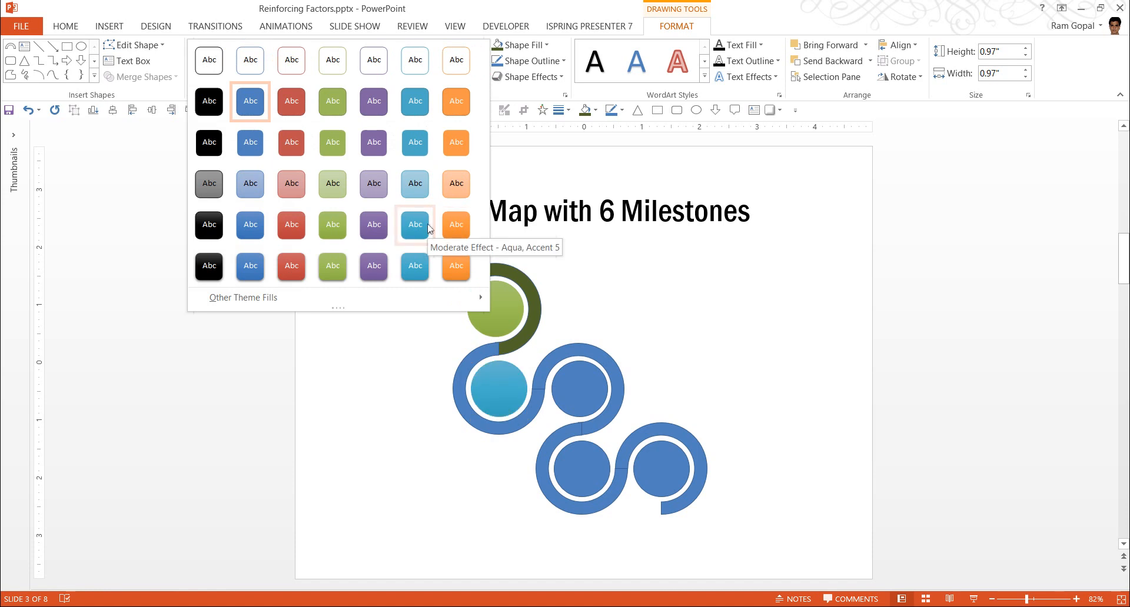
# - Colour the second milestone aqua with teal arc and the fourth purple with dark purple arc
pyautogui.click(414, 224)
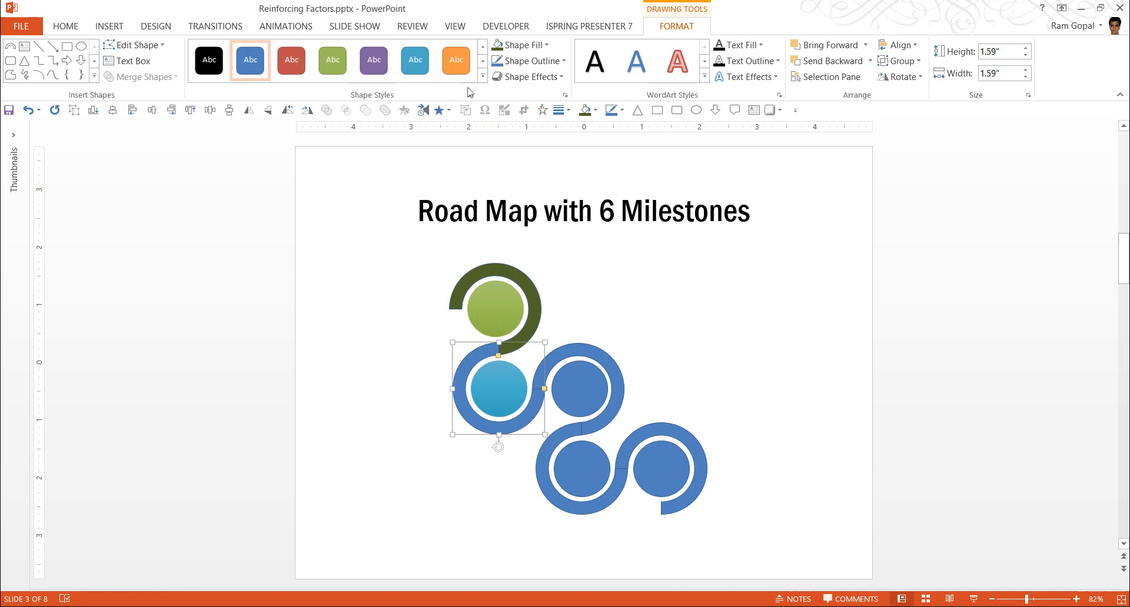
pyautogui.click(518, 45)
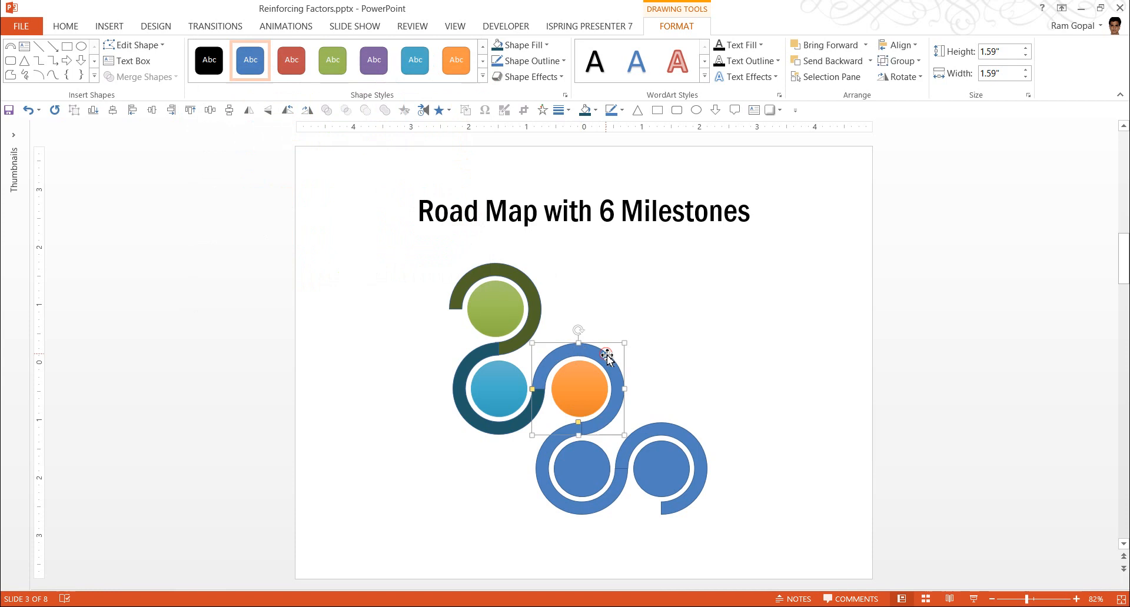
pyautogui.click(515, 45)
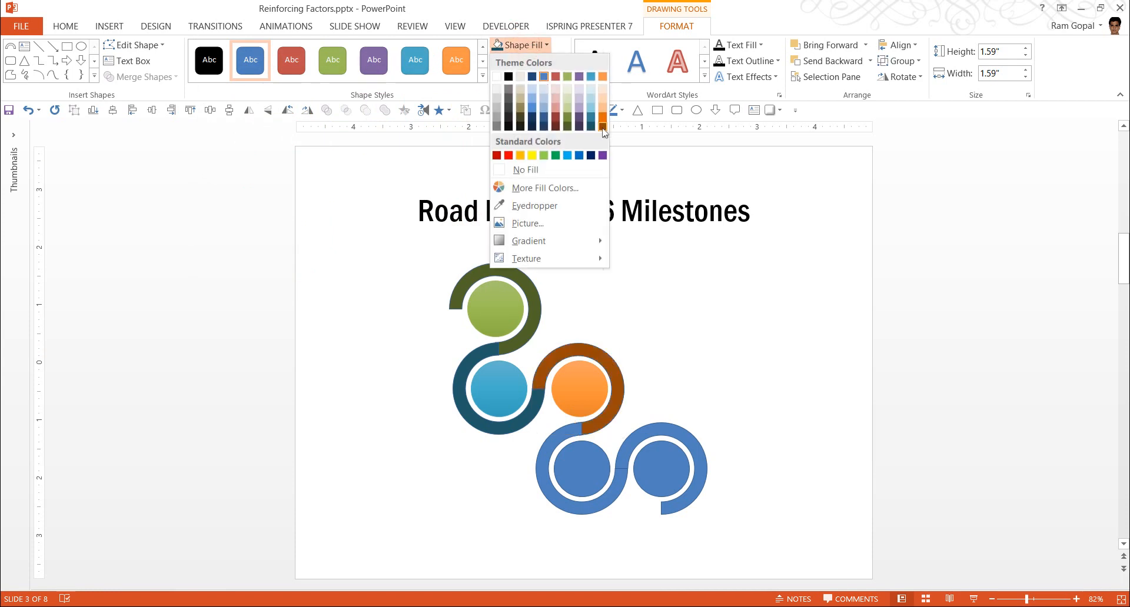
pyautogui.click(582, 469)
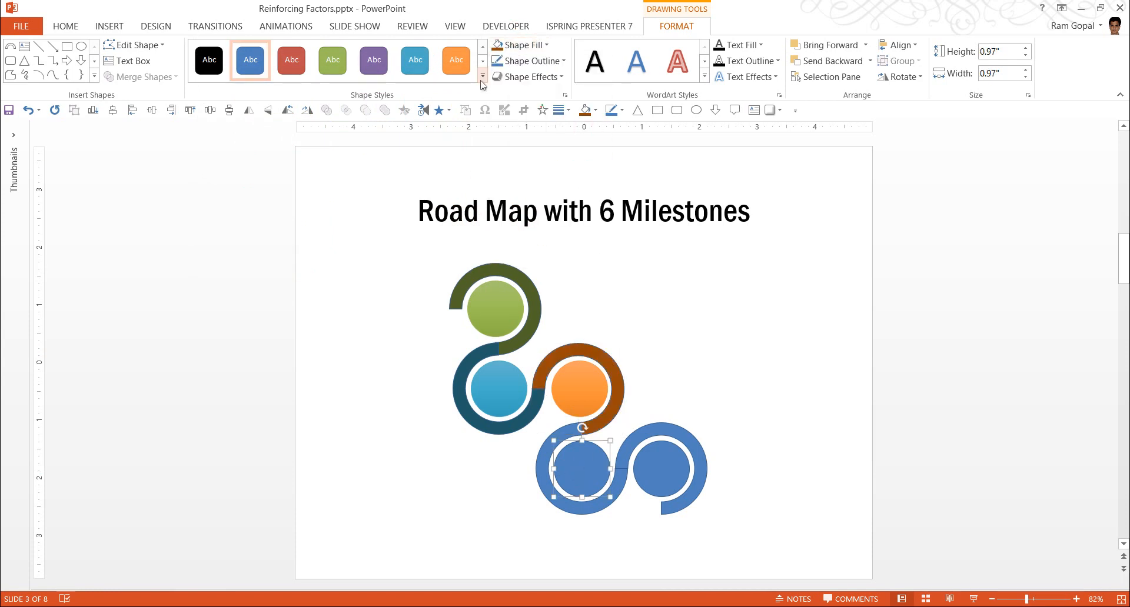
pyautogui.click(373, 60)
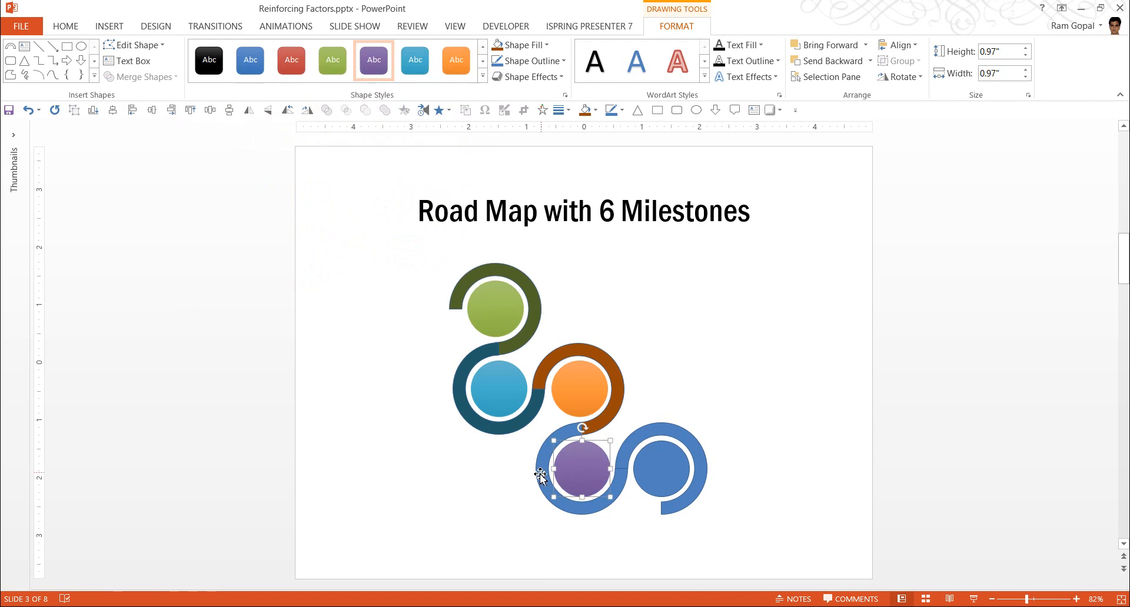
pyautogui.click(518, 45)
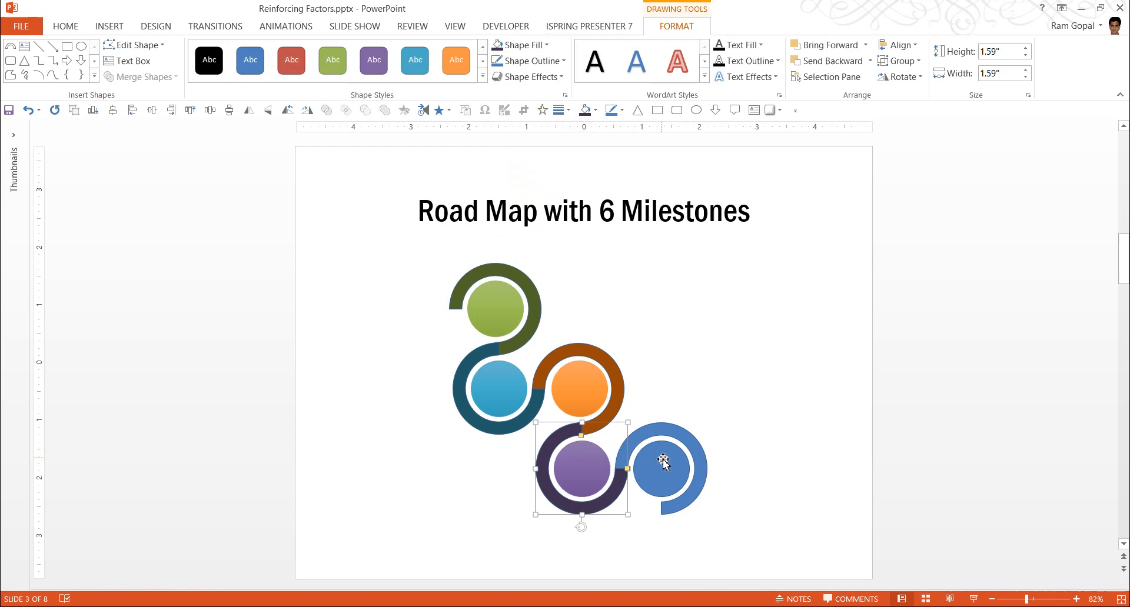
# - Give the fifth circle a blue preset and fill its arc dark navy
pyautogui.click(481, 79)
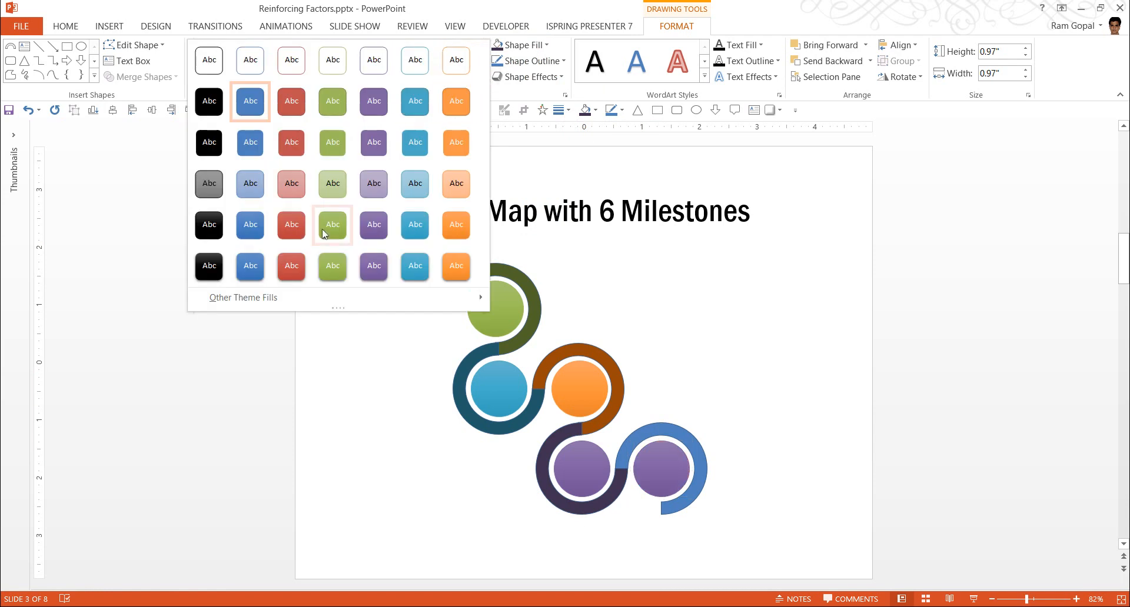
pyautogui.click(249, 60)
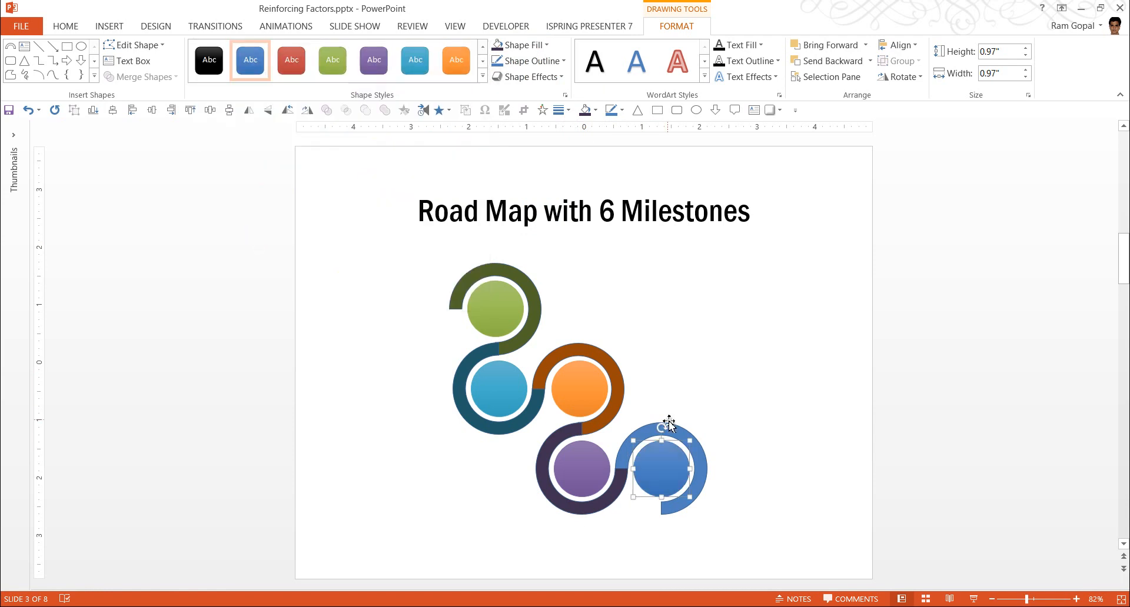
pyautogui.click(520, 45)
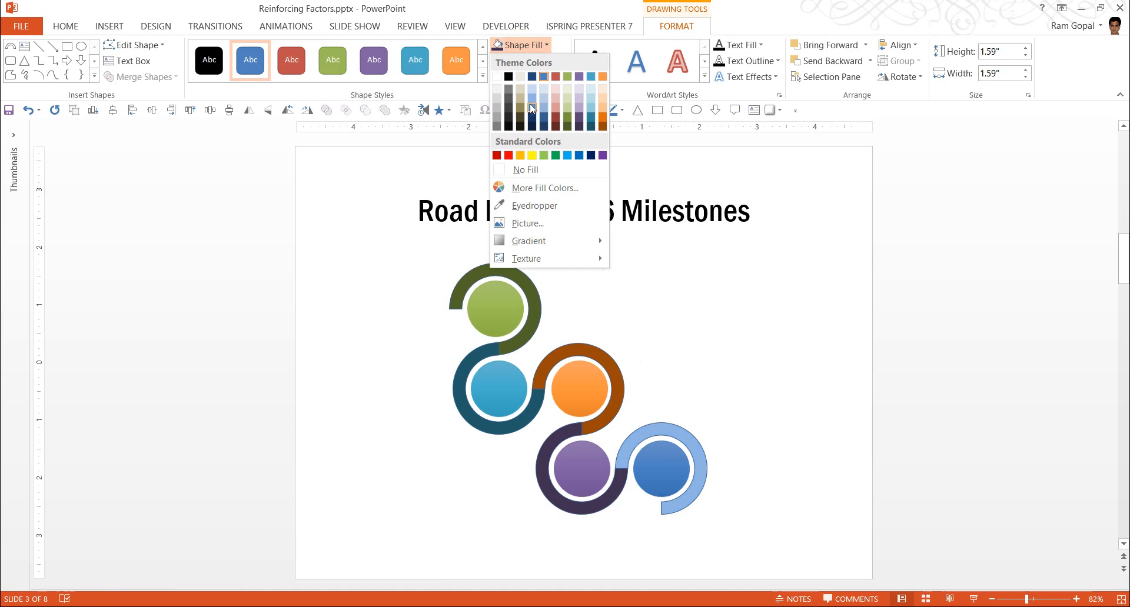
pyautogui.click(748, 492)
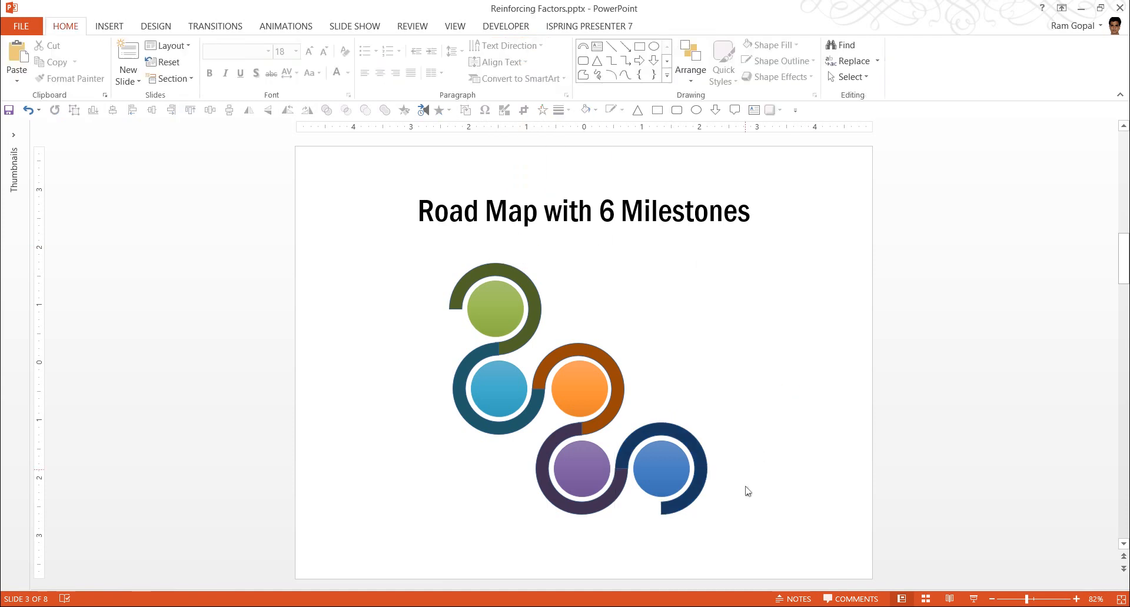
pyautogui.moveTo(513, 312)
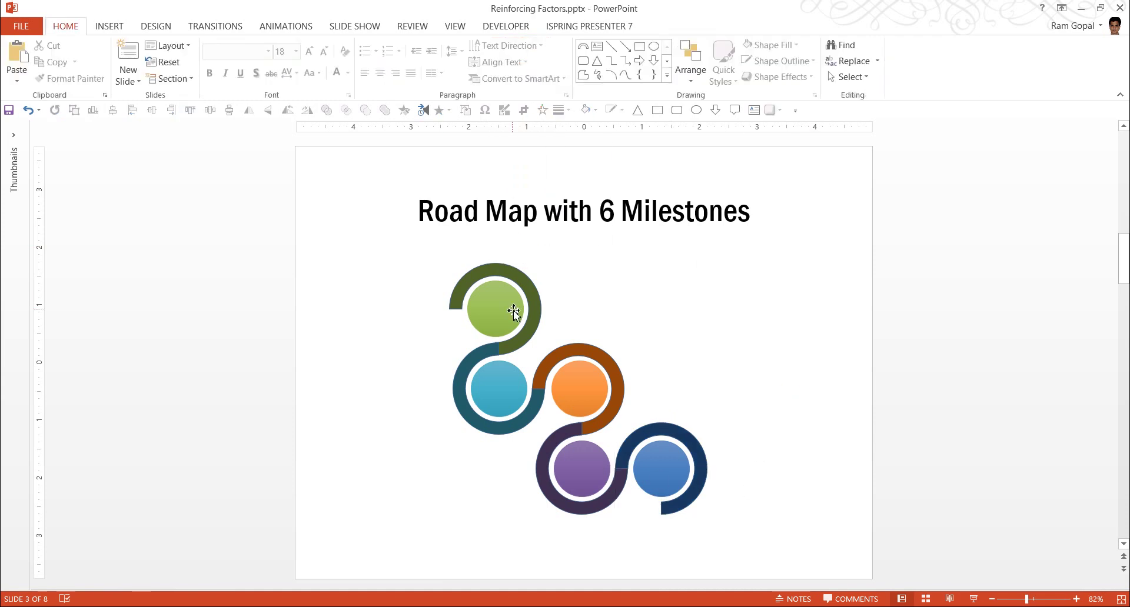
pyautogui.click(496, 308)
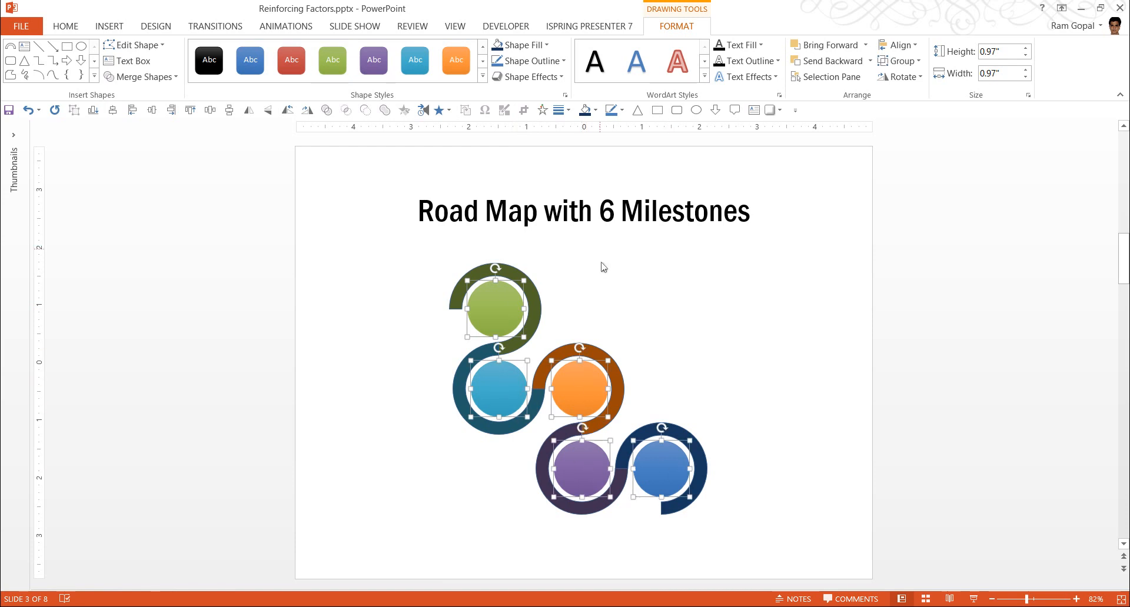
# - Apply a glossy bevelled Shape Effects preset to all the milestone circles
pyautogui.click(530, 76)
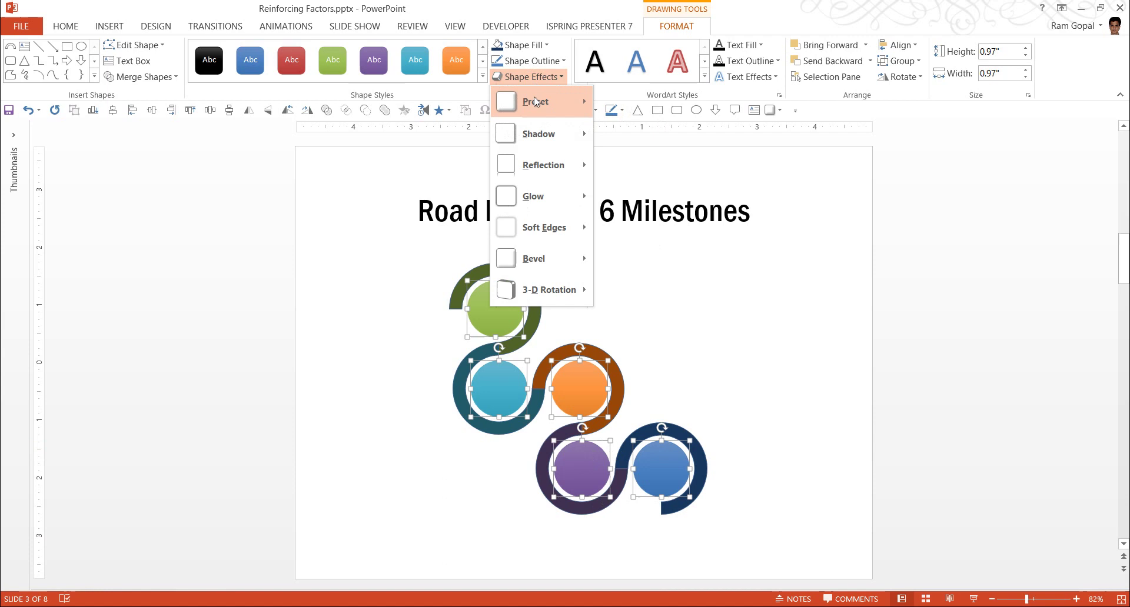
pyautogui.click(534, 101)
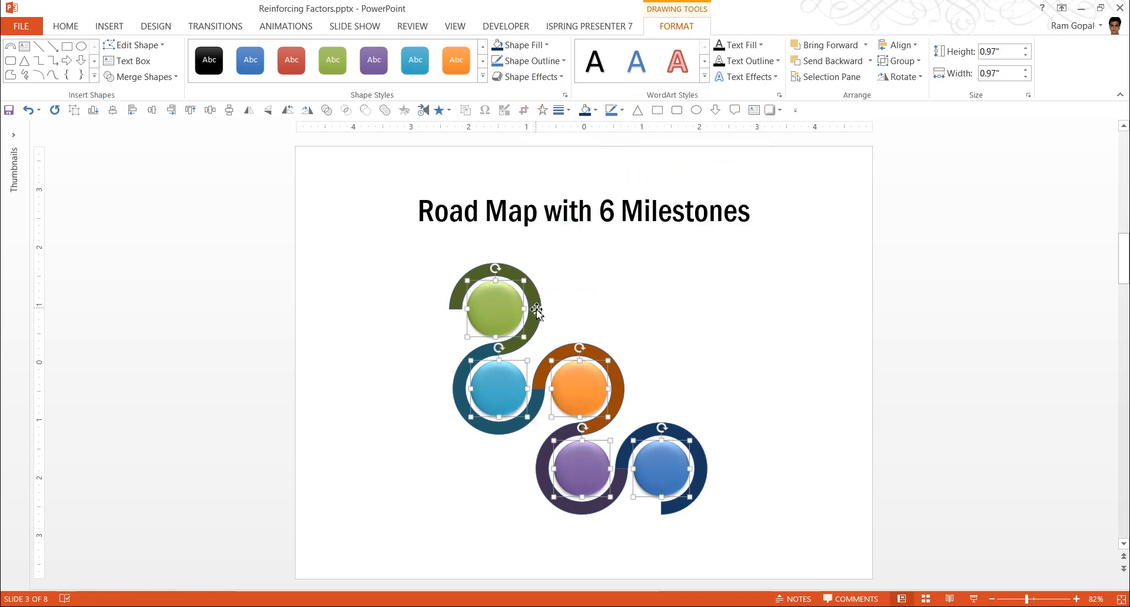
pyautogui.click(756, 475)
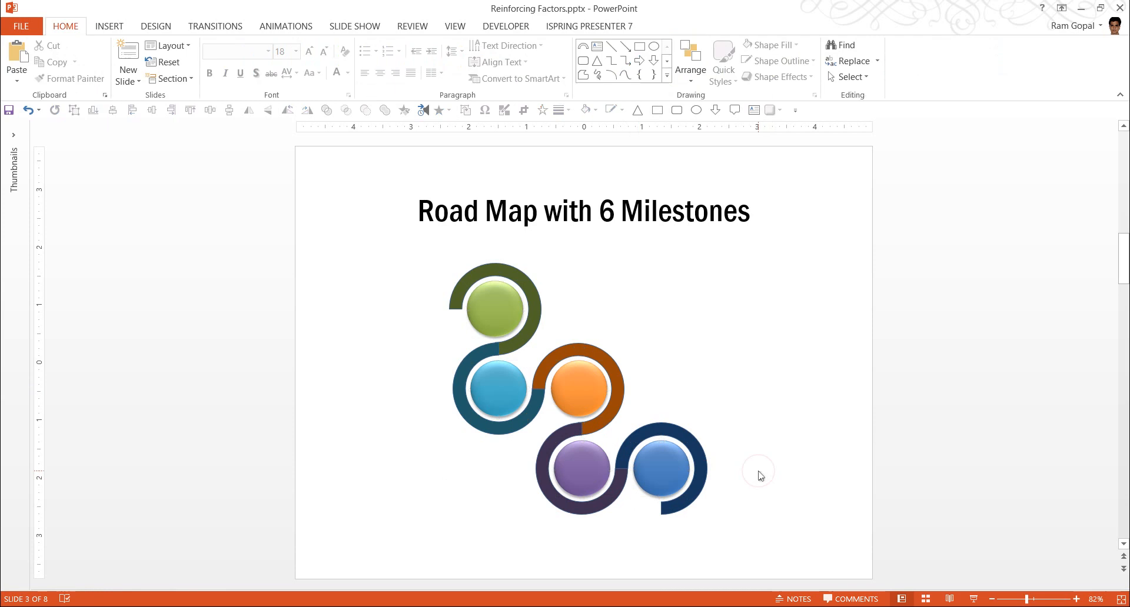
pyautogui.click(495, 308)
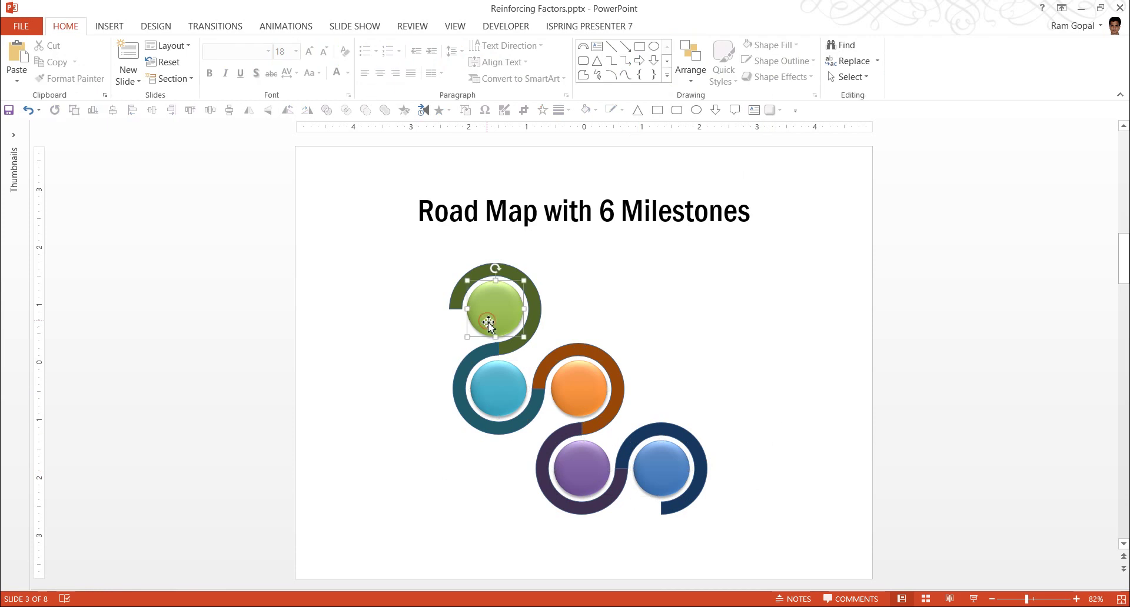
# - Number the green circle with a white 1 in Arial Black at size 36
pyautogui.click(496, 306)
pyautogui.write('1')
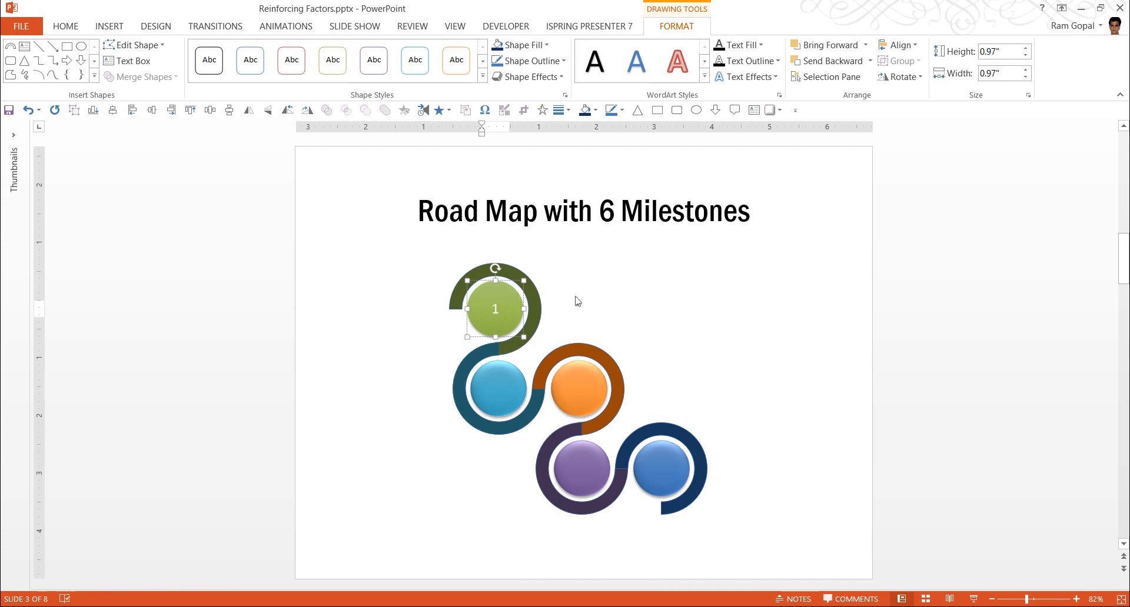
pyautogui.doubleClick(495, 309)
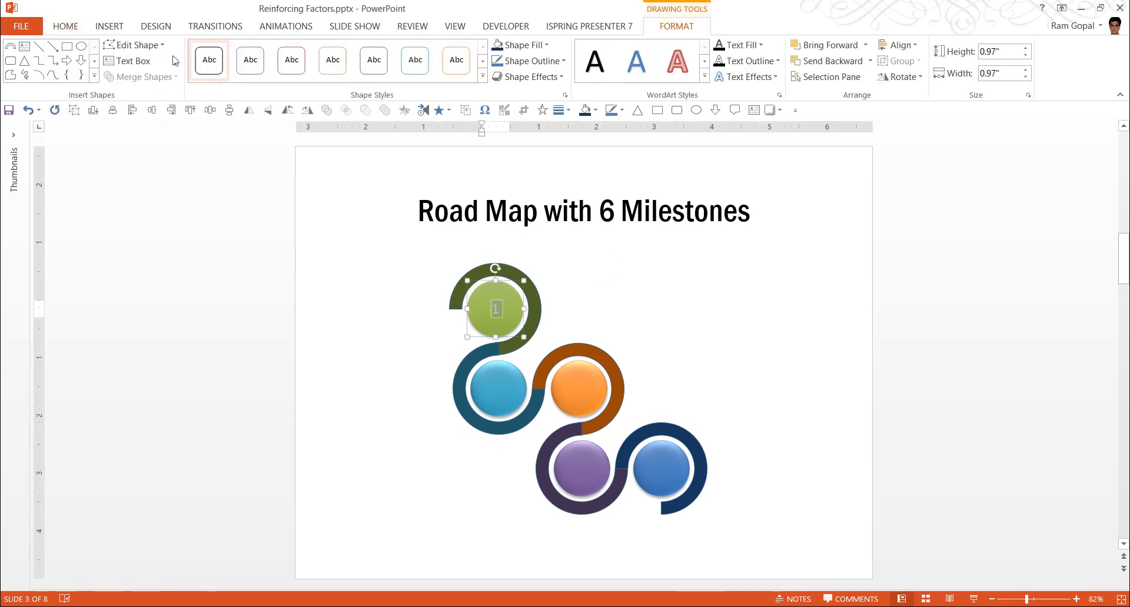
pyautogui.click(65, 26)
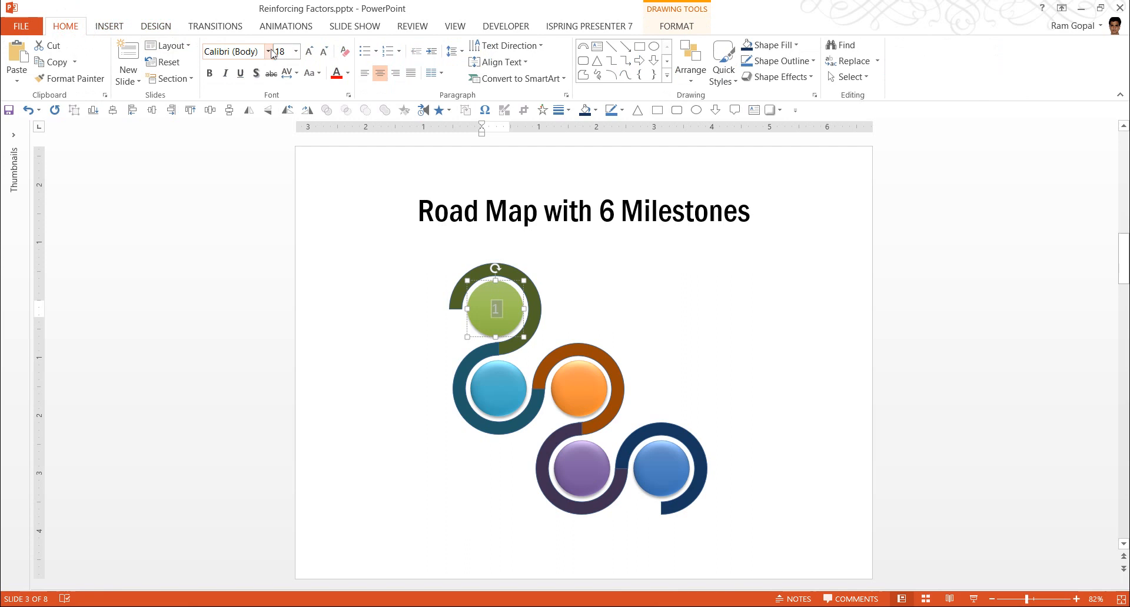
pyautogui.click(275, 311)
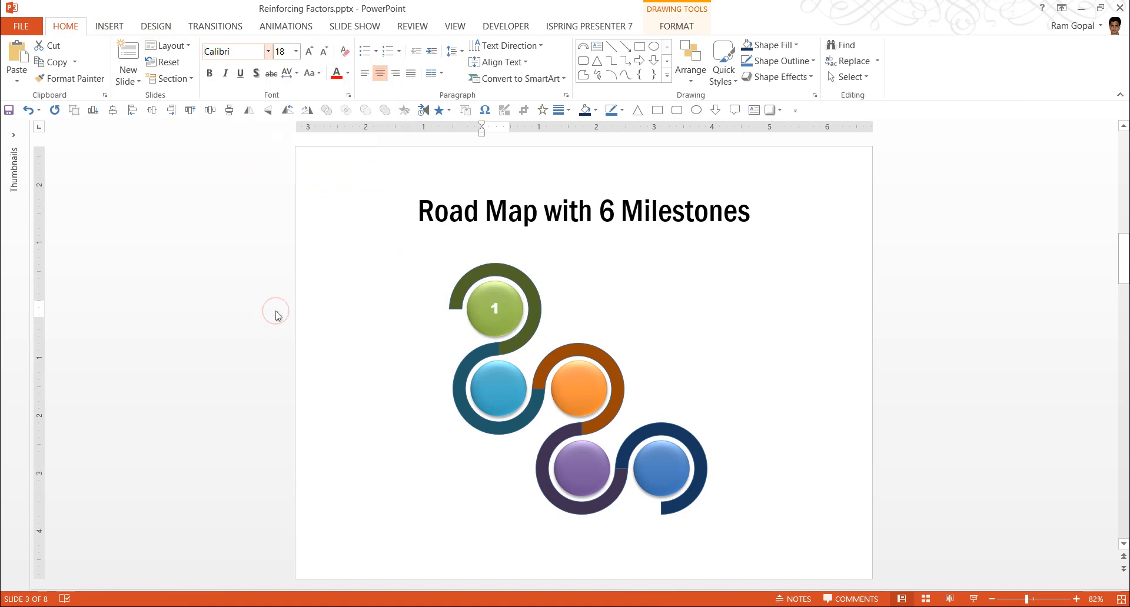
pyautogui.click(496, 308)
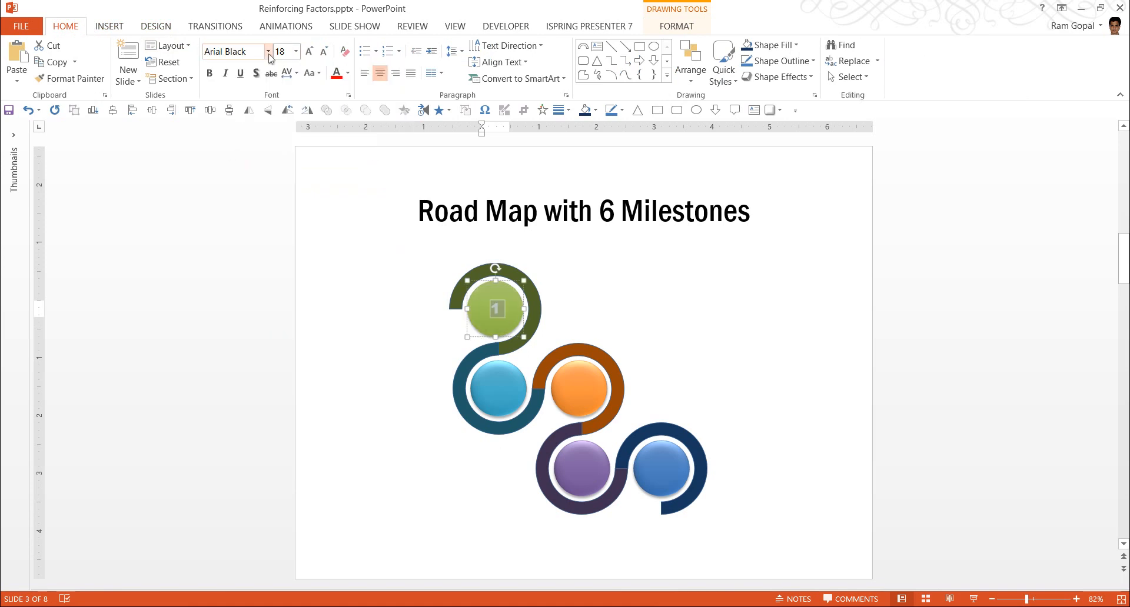
pyautogui.click(295, 51)
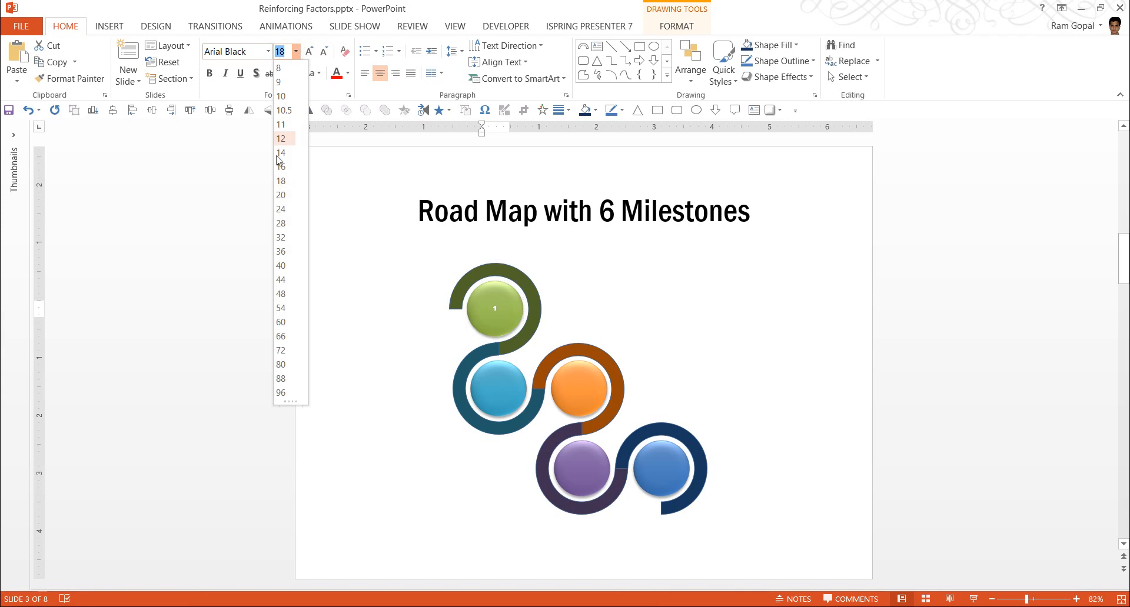
pyautogui.moveTo(281, 266)
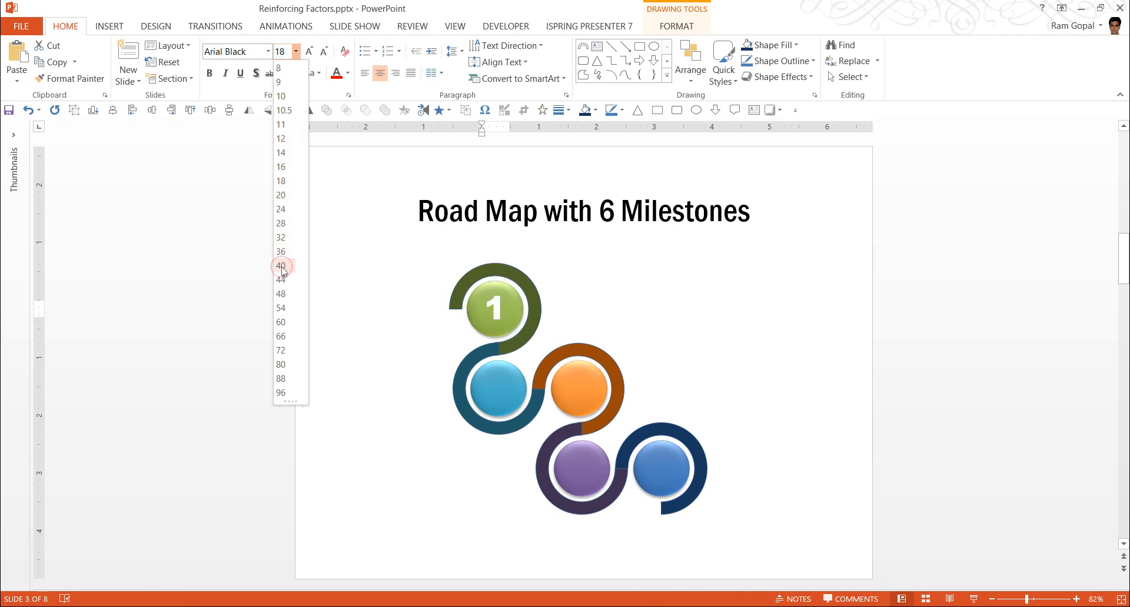
pyautogui.click(280, 266)
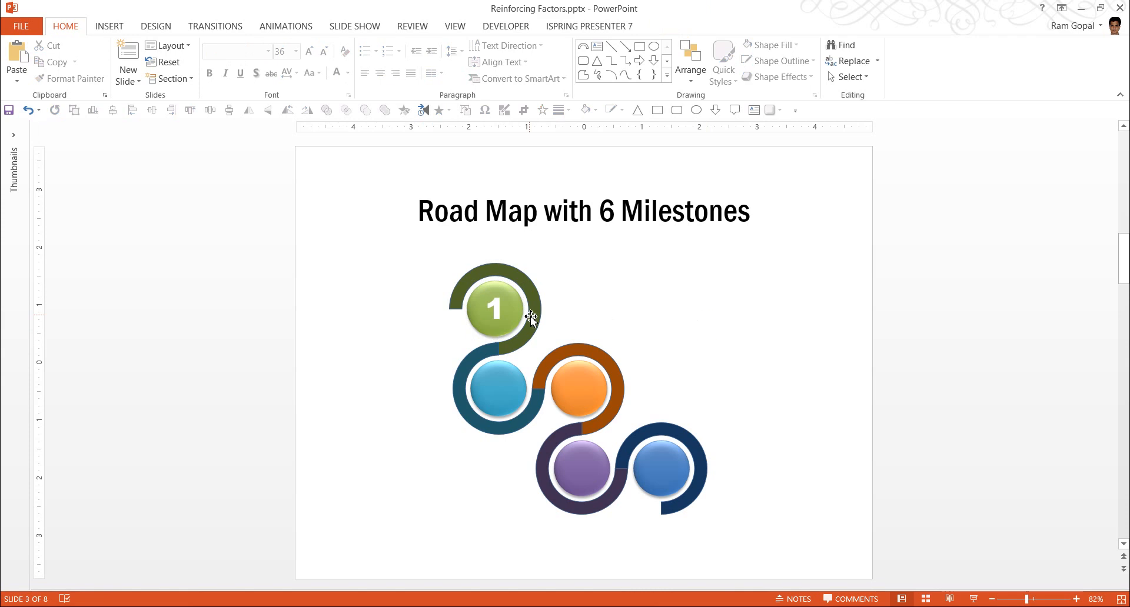
pyautogui.click(753, 111)
pyautogui.write('You can repl')
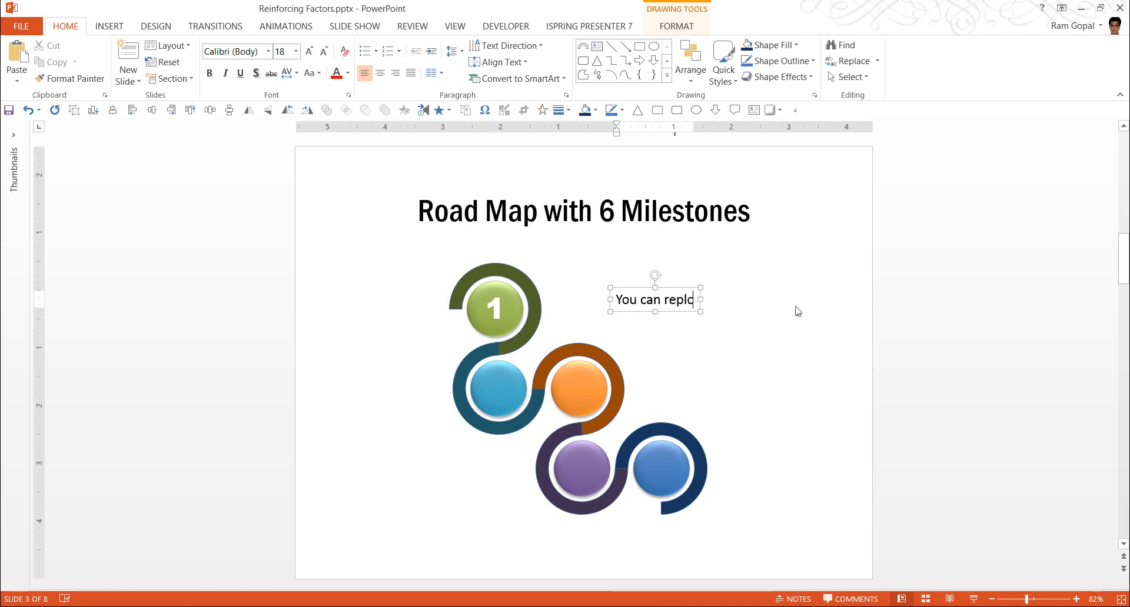
# - Finish typing the caption 'You can replace this sample text with your own text'
pyautogui.write('ace this')
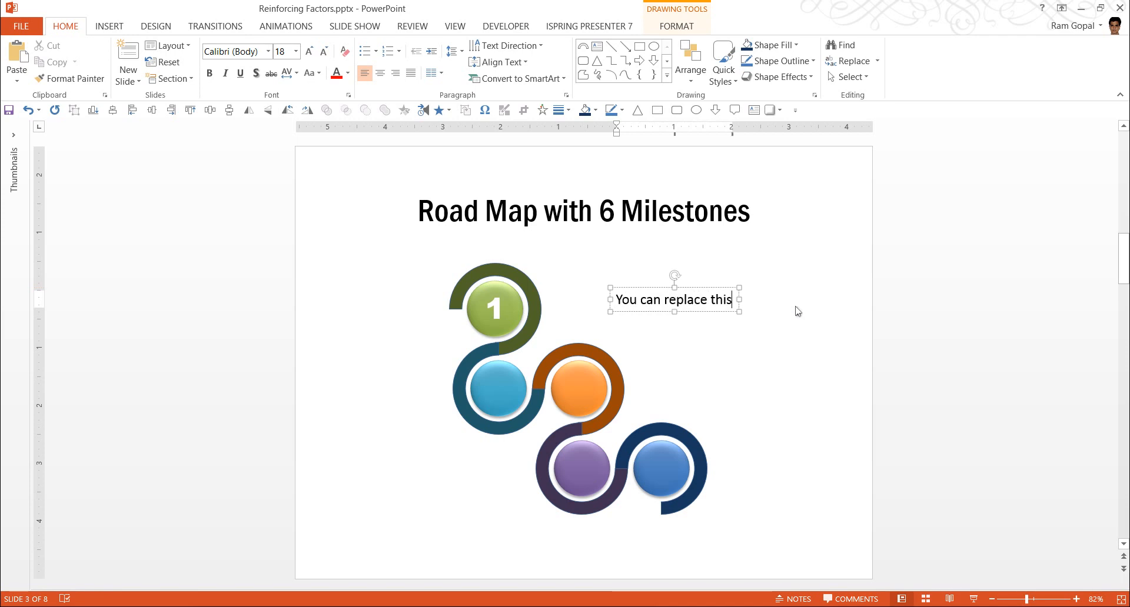
pyautogui.write('sample text w')
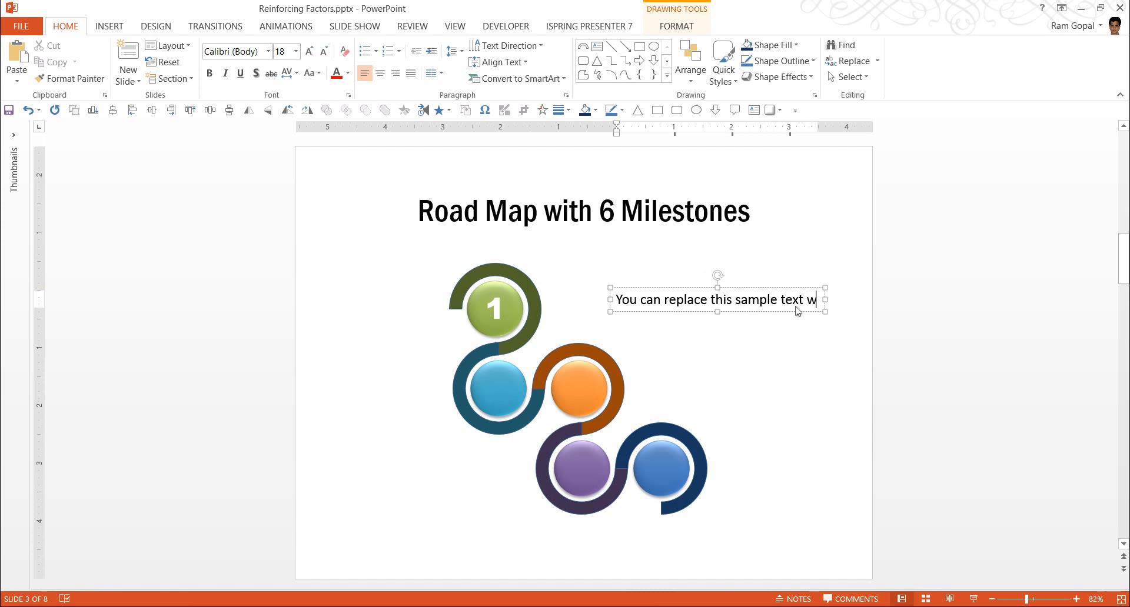
pyautogui.write('ith your own text')
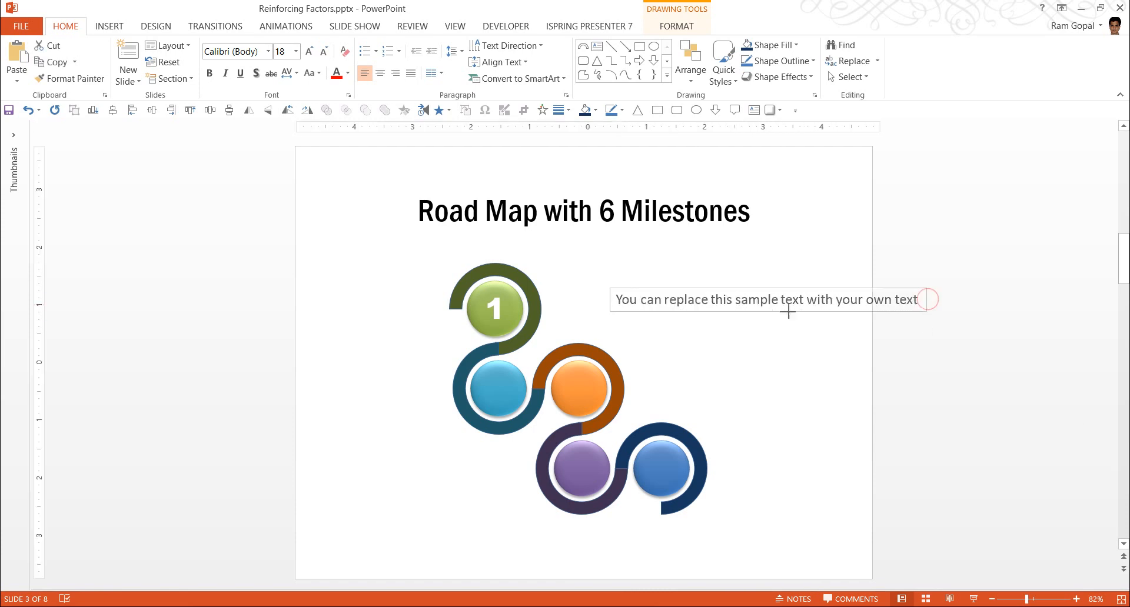
# - Narrow the caption so it wraps onto two lines beside milestone 1, then deselect it
pyautogui.moveTo(771, 300); pyautogui.dragTo(605, 302)
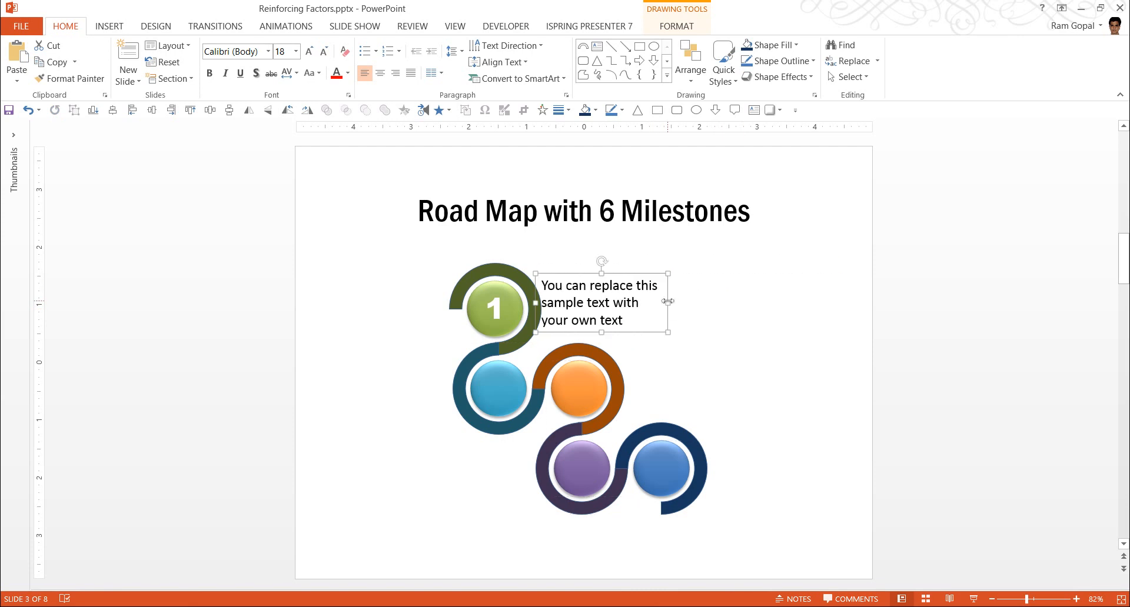
pyautogui.click(770, 324)
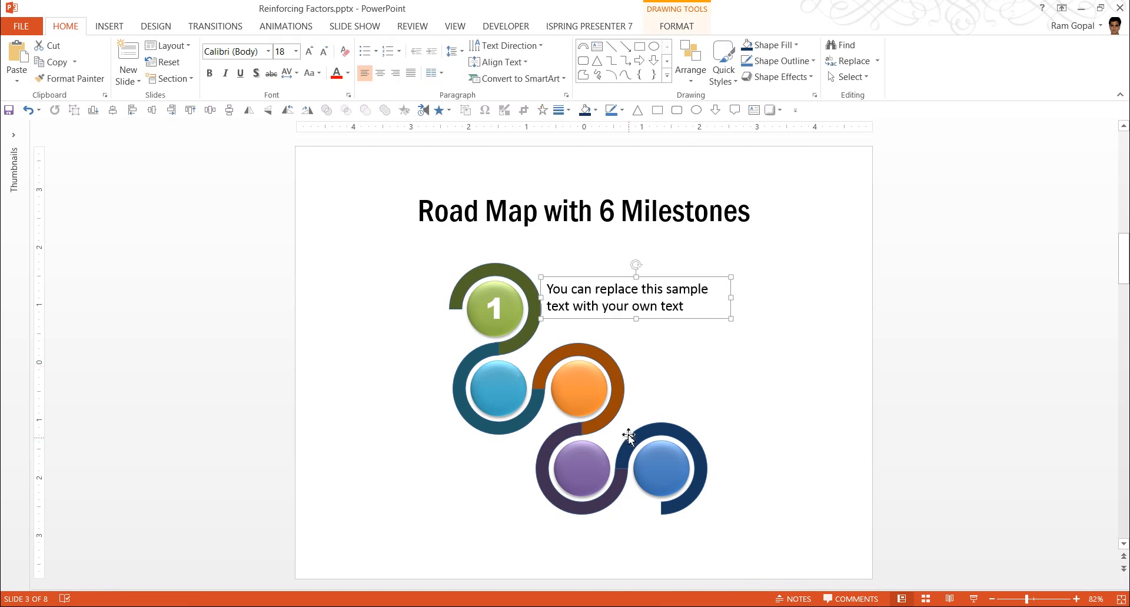
pyautogui.moveTo(495, 420)
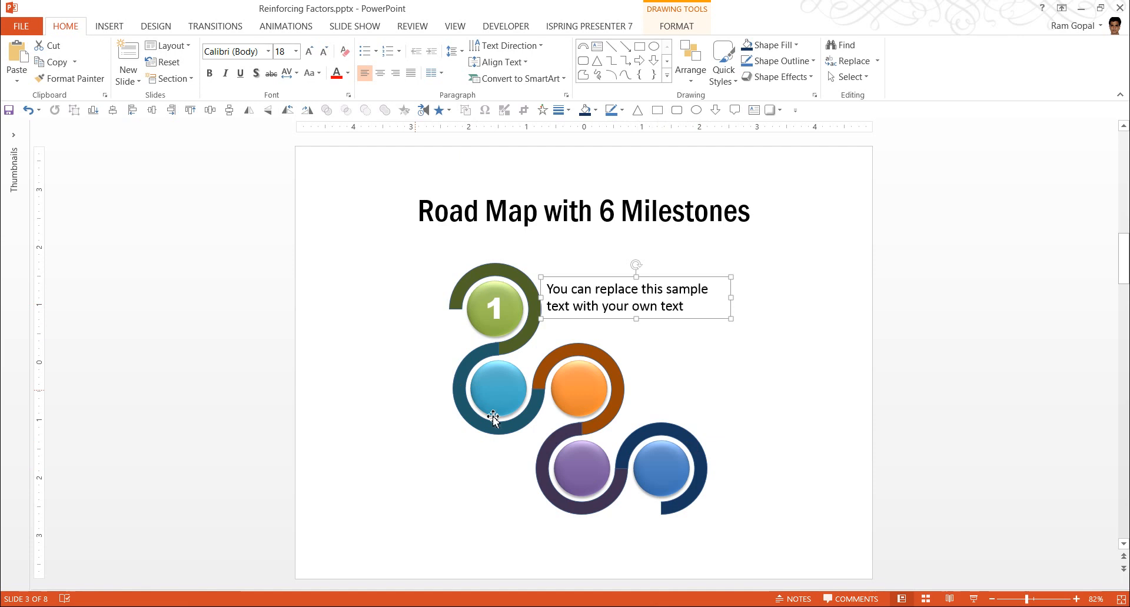
pyautogui.click(711, 406)
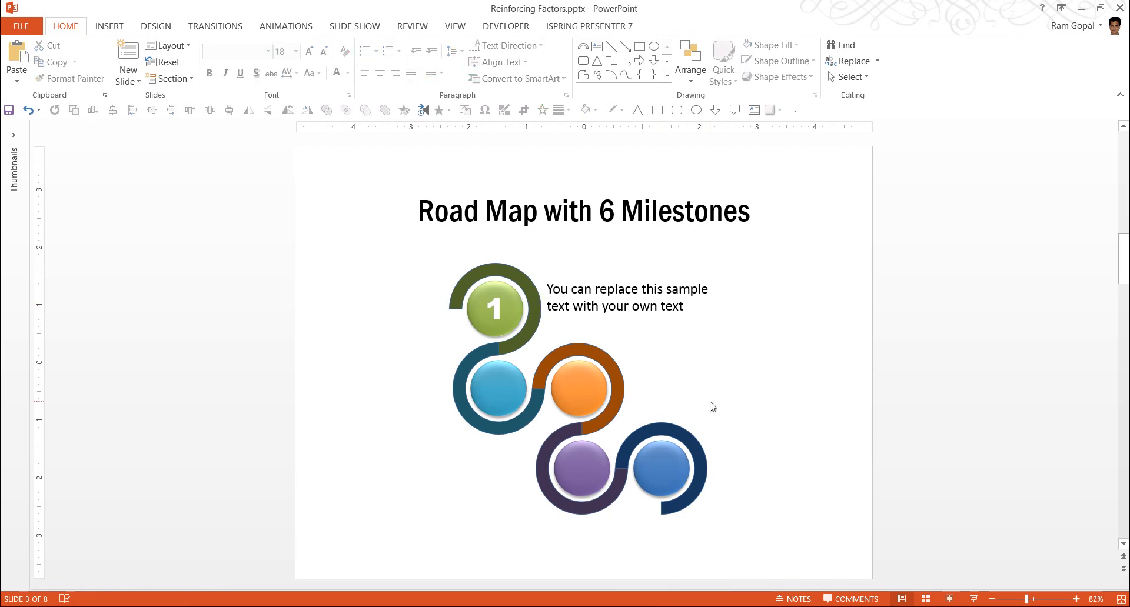
pyautogui.moveTo(505, 338)
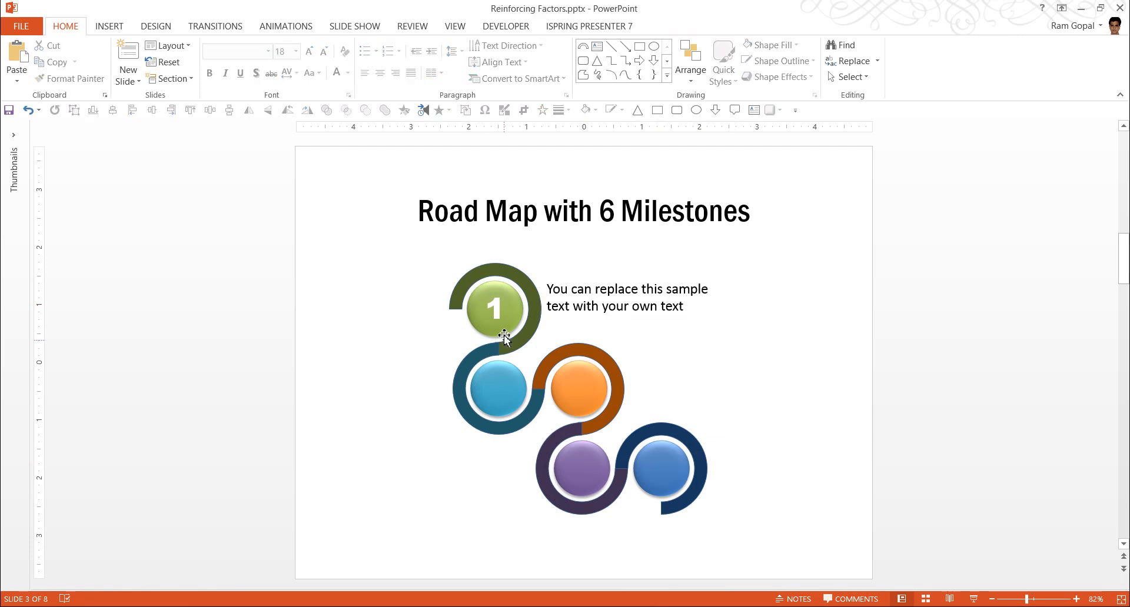
pyautogui.moveTo(587, 459)
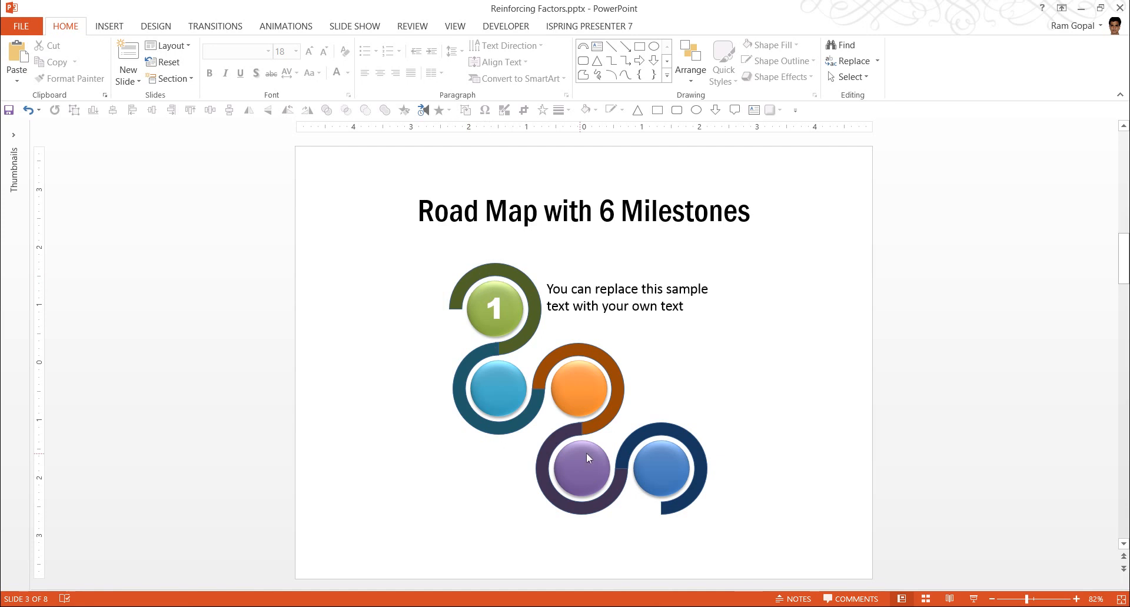
pyautogui.moveTo(926, 462)
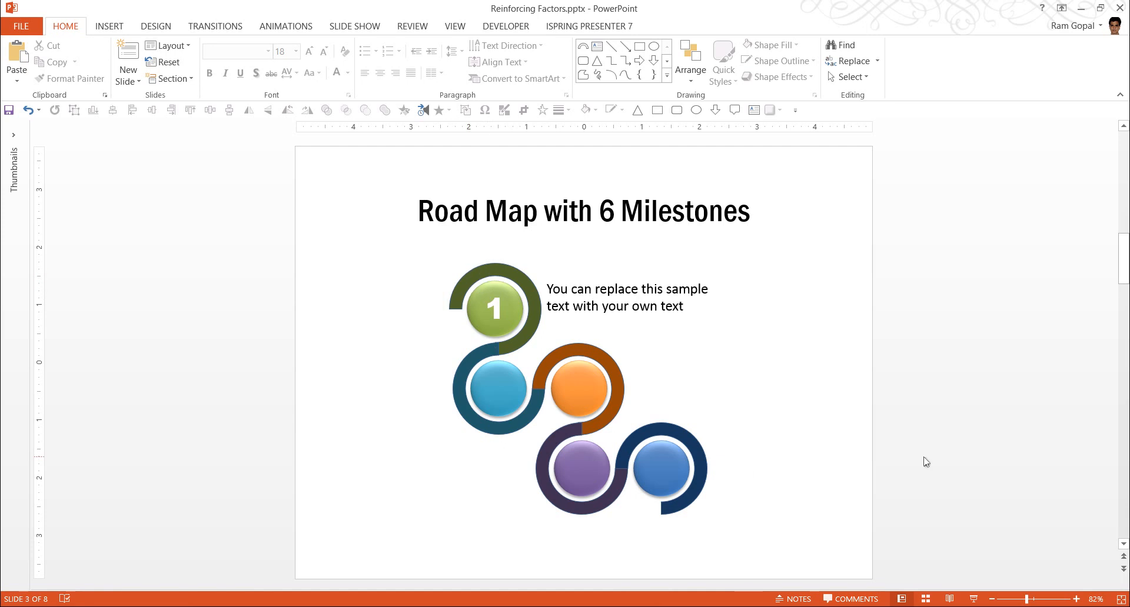
pyautogui.moveTo(751, 523)
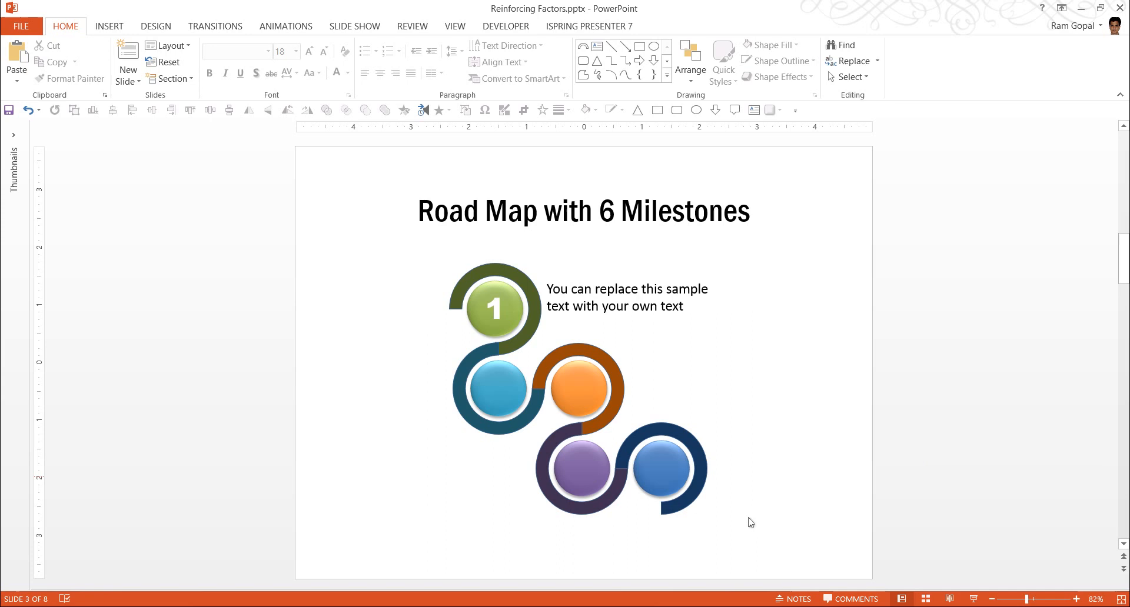
pyautogui.moveTo(871, 500)
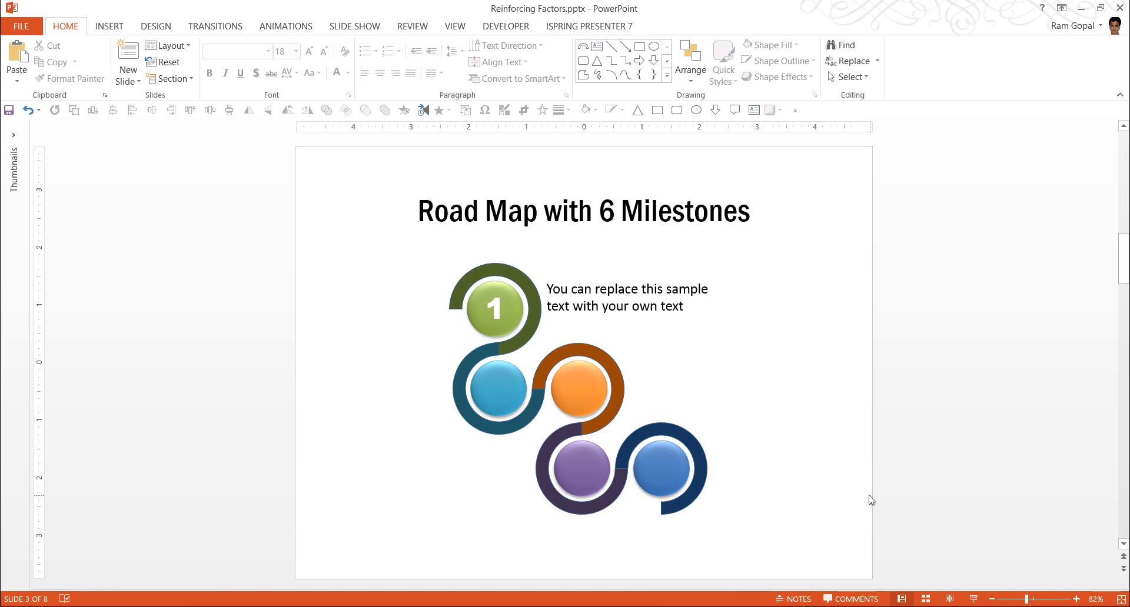
pyautogui.moveTo(818, 430)
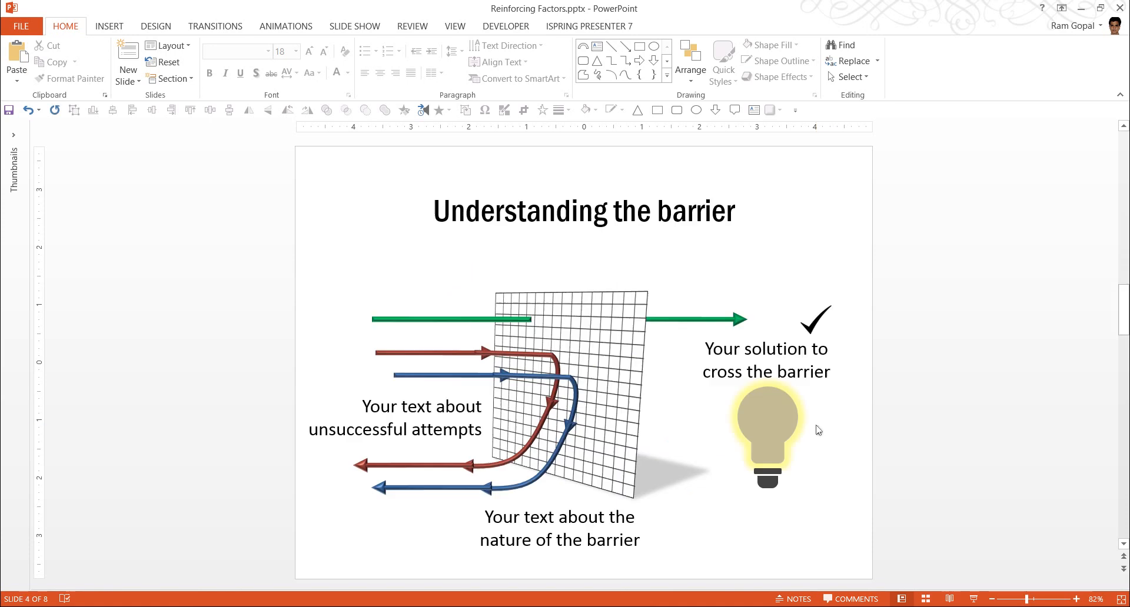
# - Start the slide show from the current barrier slide
pyautogui.press('F5')
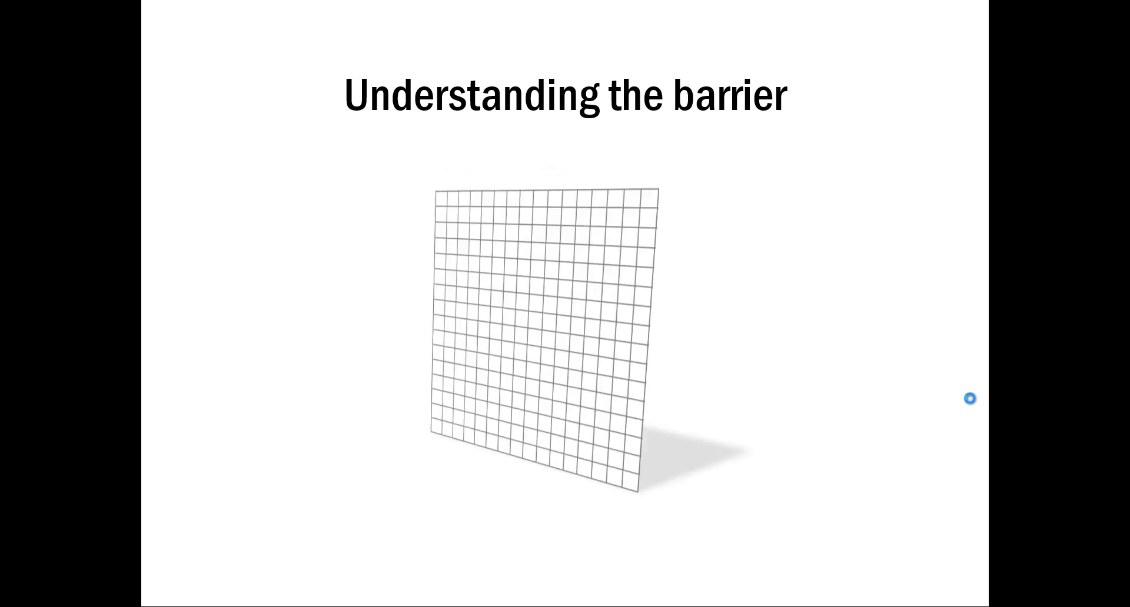